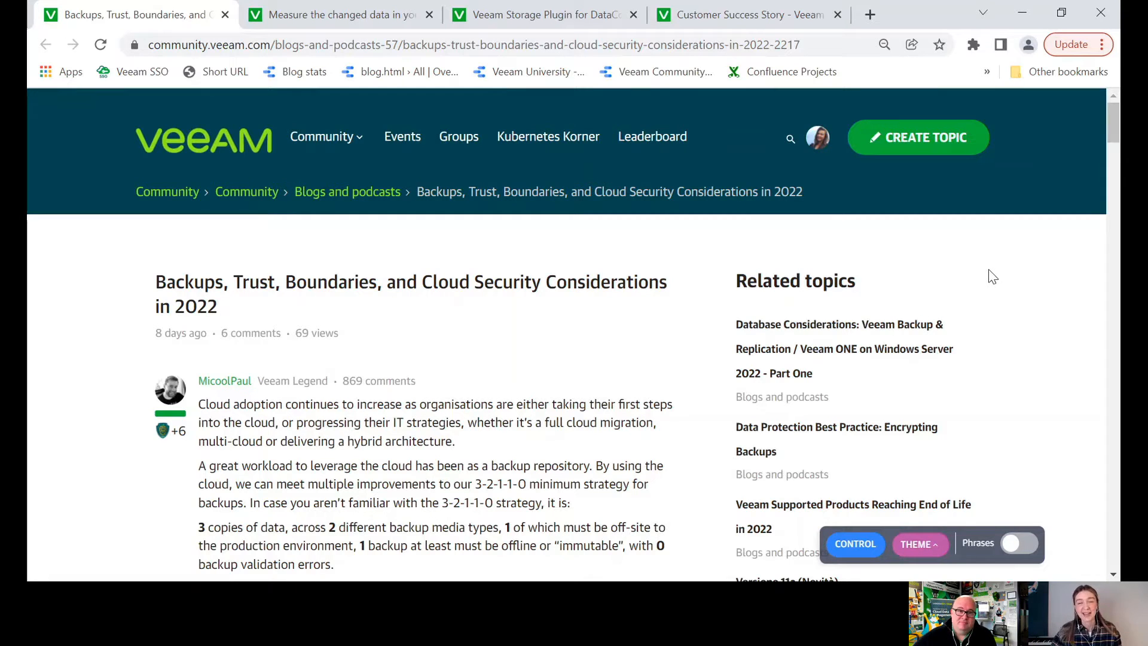
{"action": "mouse_move", "coordinate": [736, 333]}
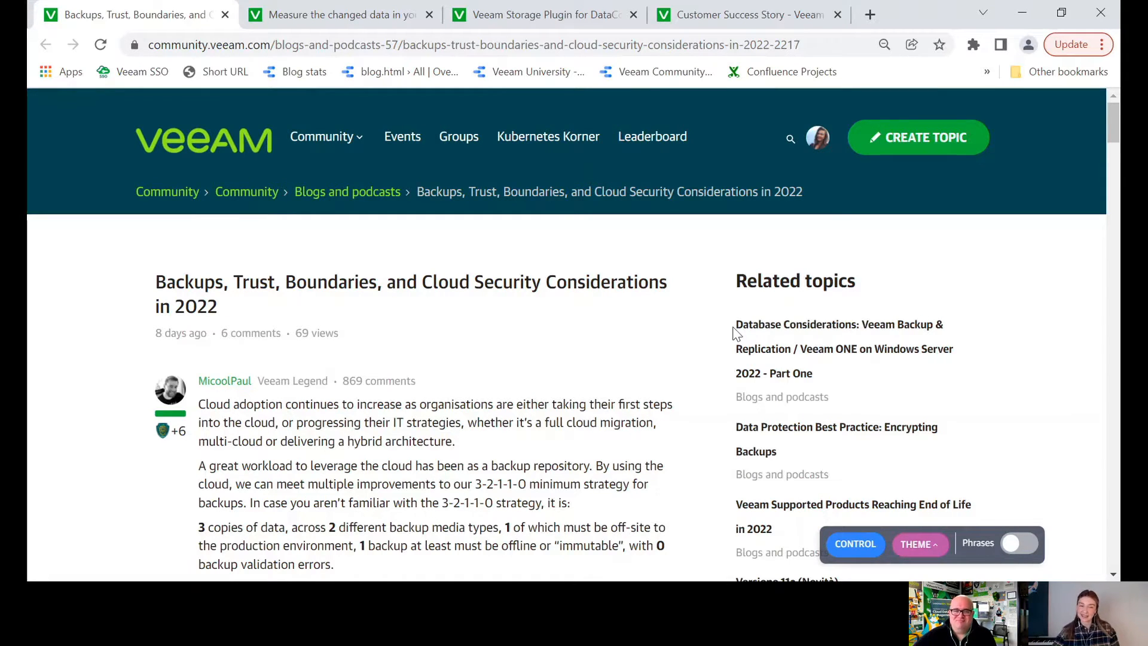
{"action": "mouse_move", "coordinate": [573, 366]}
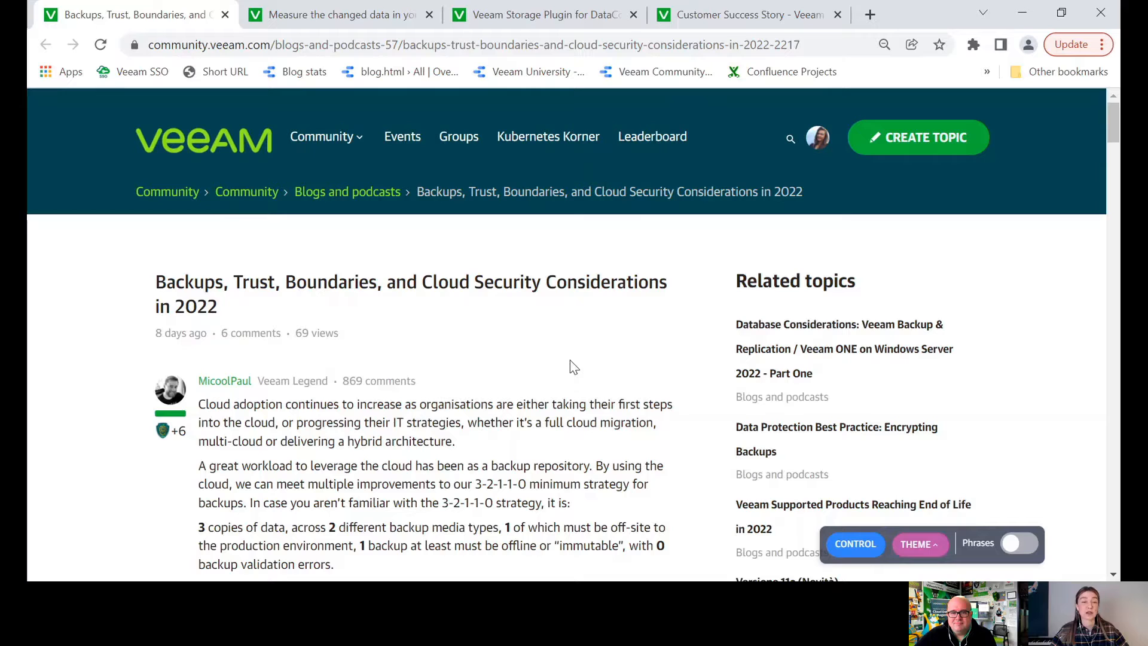
Scroll the 2022 cloud security post from its title to 'Cloud Security Breaches, Fact not Theory'
{"action": "scroll", "scroll_direction": "down", "scroll_amount": 3}
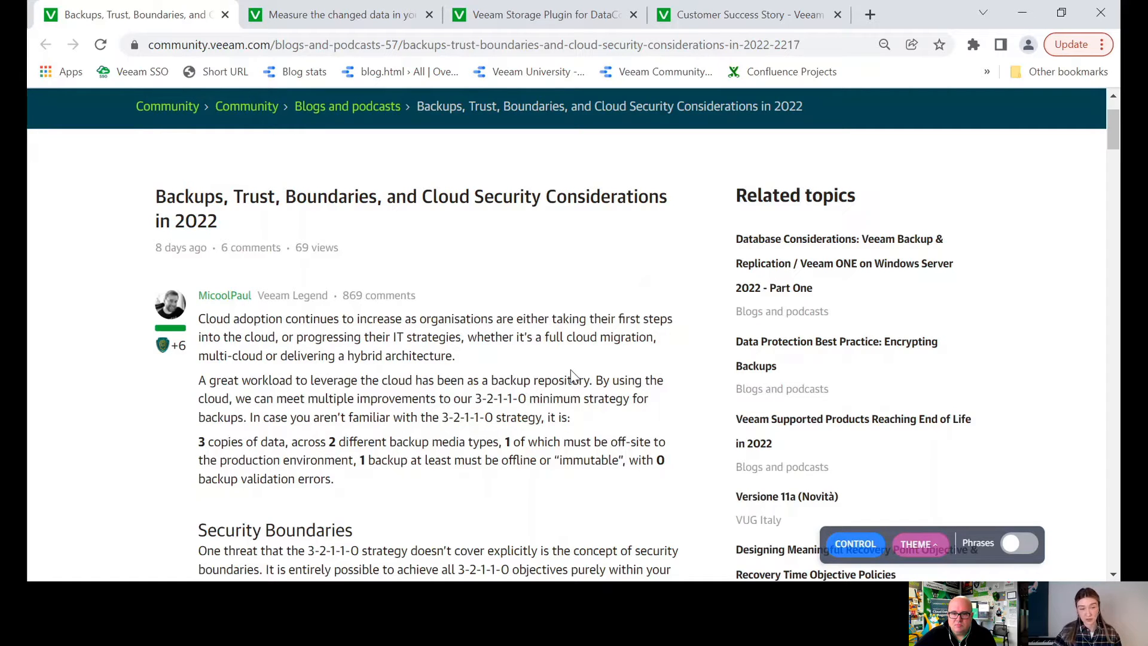
{"action": "scroll", "scroll_direction": "down", "scroll_amount": 3}
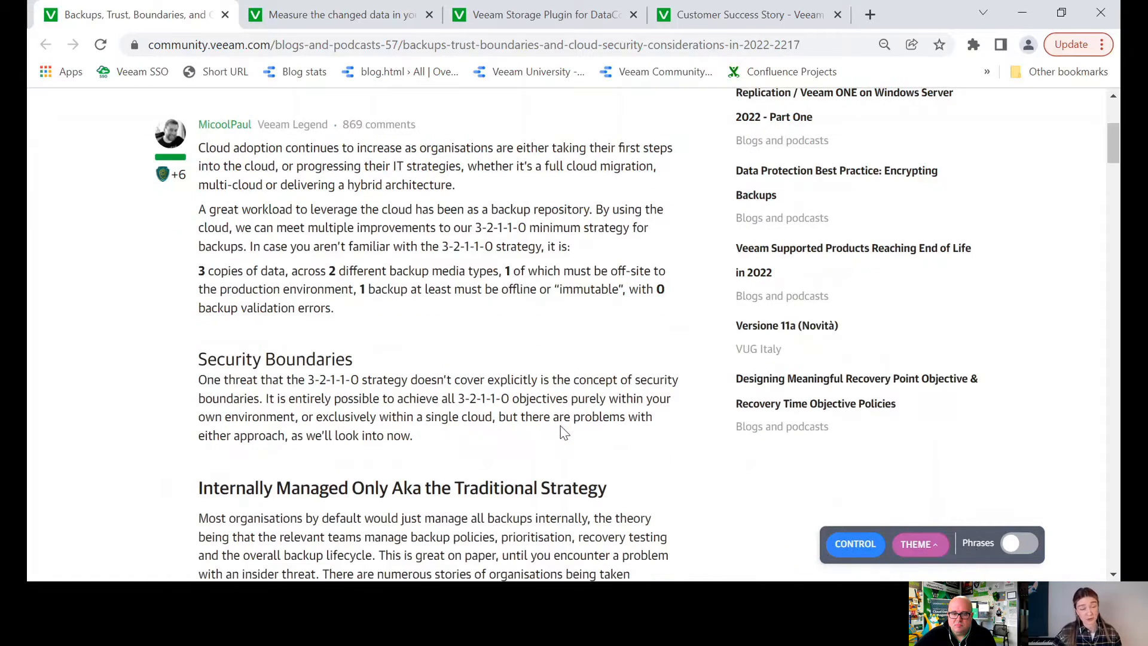
{"action": "scroll", "scroll_direction": "down", "scroll_amount": 3}
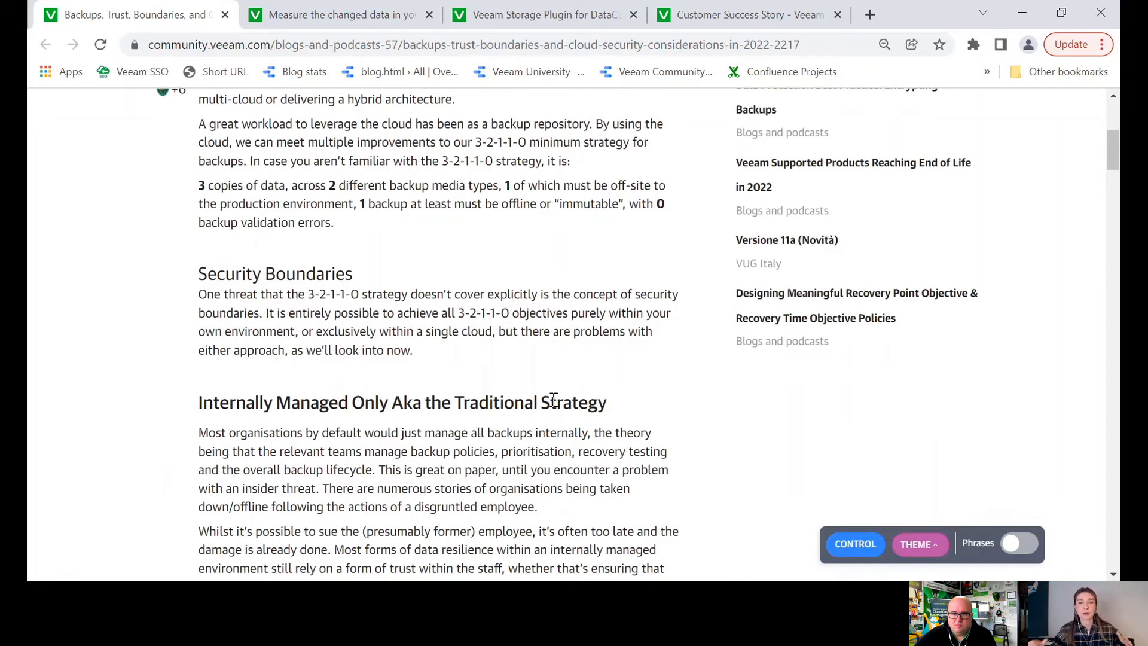
{"action": "scroll", "scroll_direction": "down", "scroll_amount": 3}
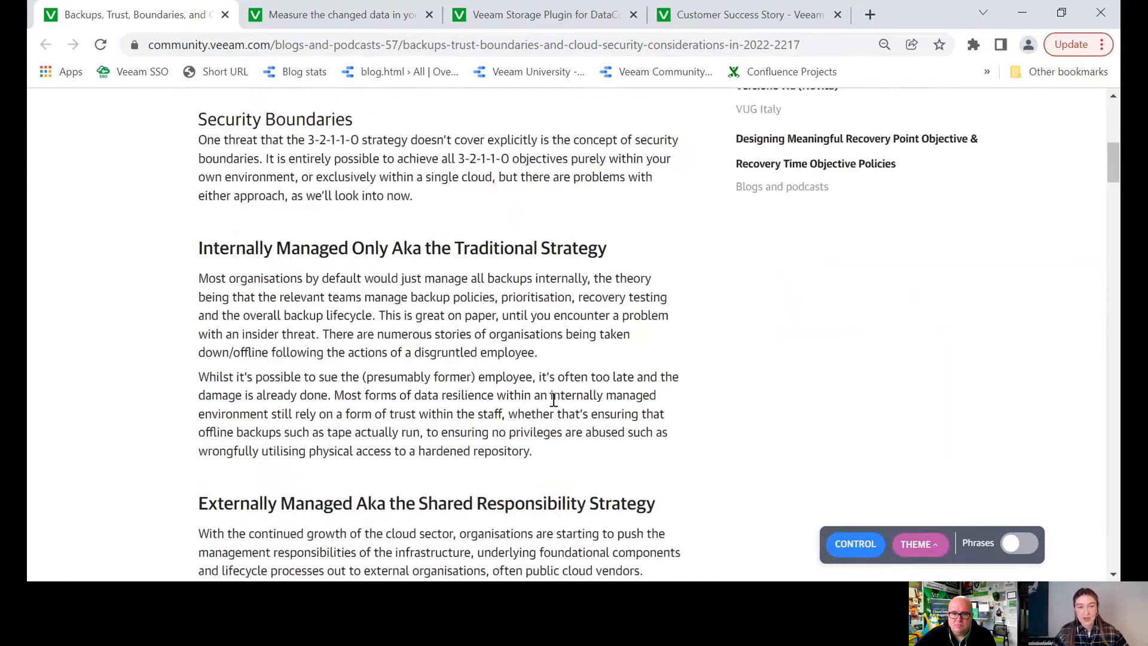
{"action": "scroll", "scroll_direction": "down", "scroll_amount": 3}
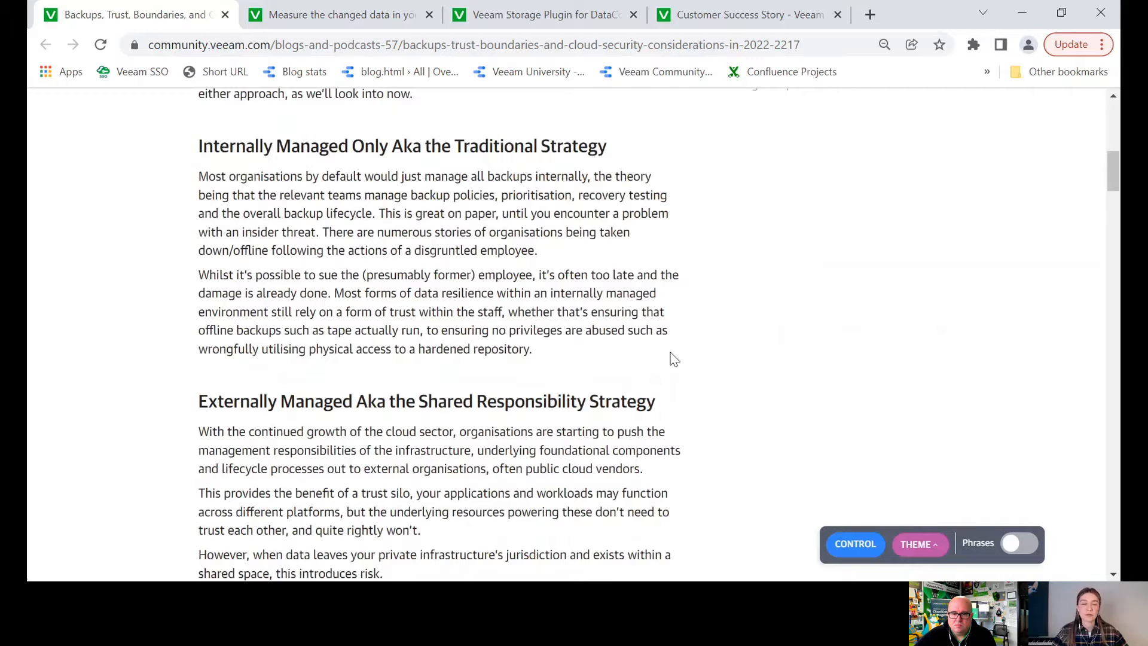
{"action": "scroll", "scroll_direction": "down", "scroll_amount": 3}
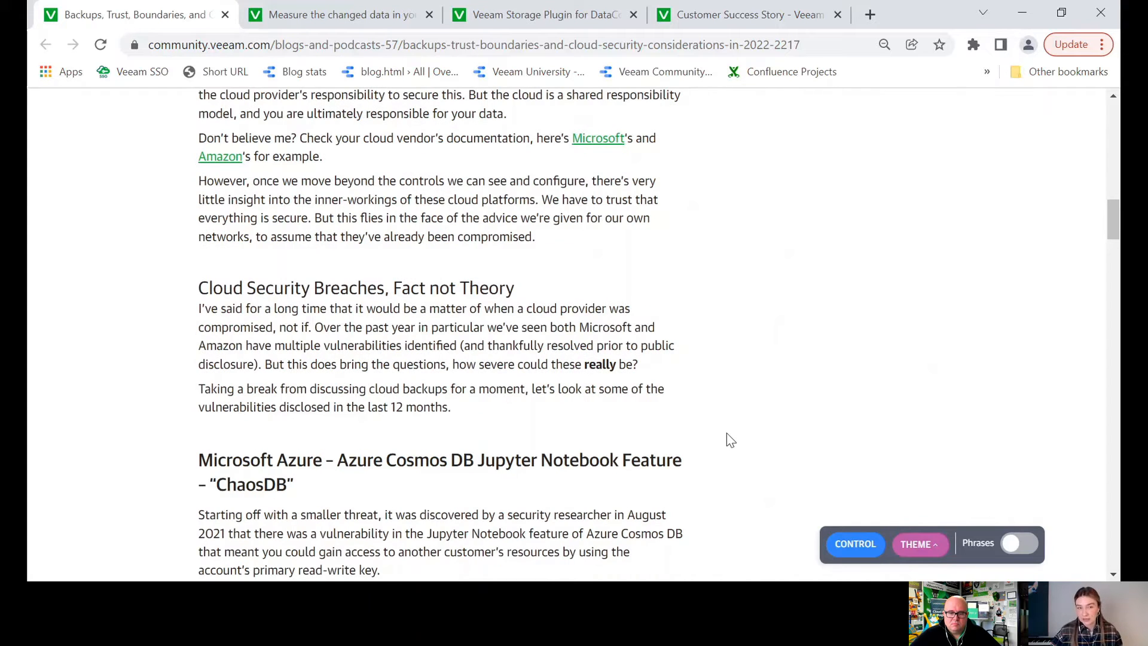
Read past the Azure and AWS examples to 'Should I be avoiding the cloud?' and the tags
{"action": "scroll", "scroll_direction": "down", "scroll_amount": 3}
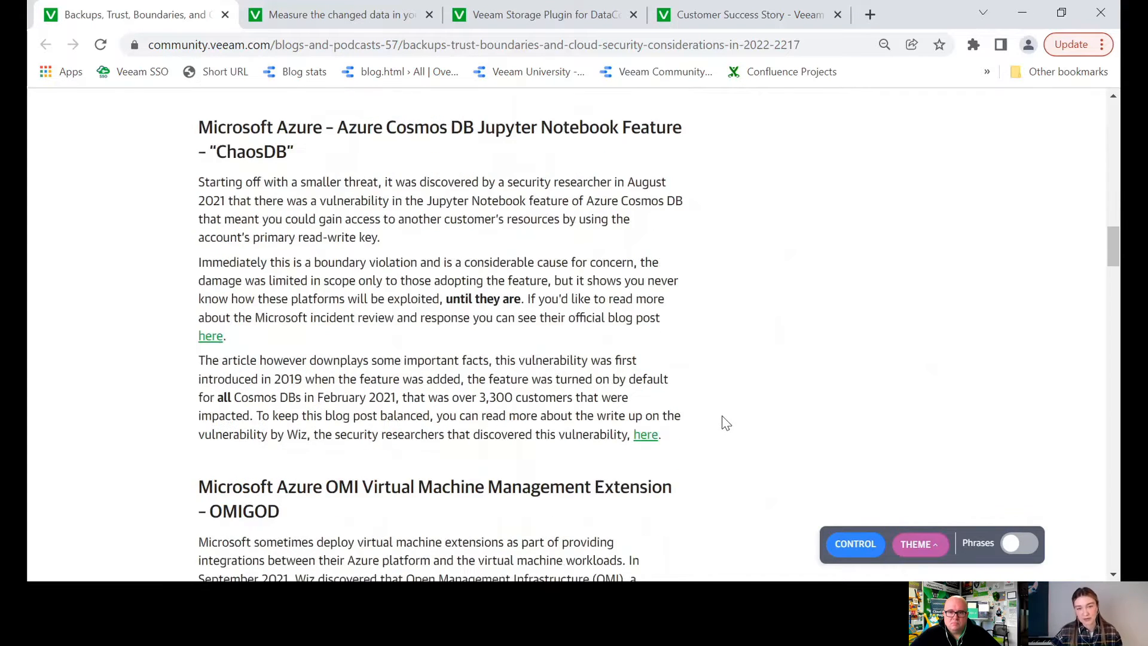
{"action": "scroll", "scroll_direction": "down", "scroll_amount": 3}
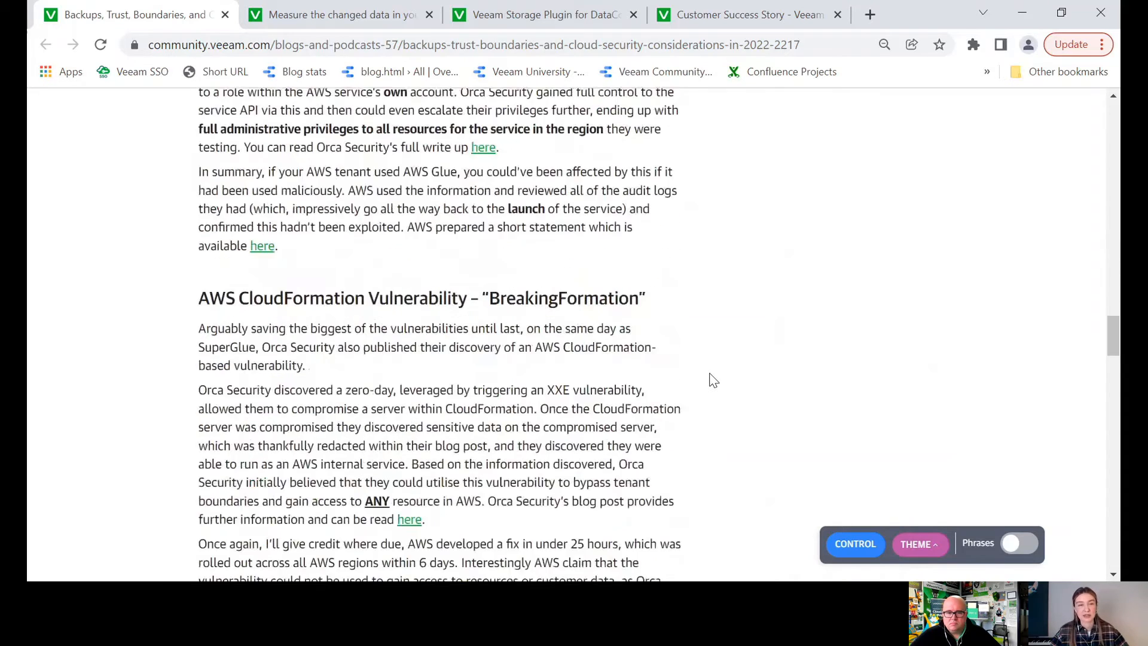
{"action": "scroll", "scroll_direction": "down", "scroll_amount": 3}
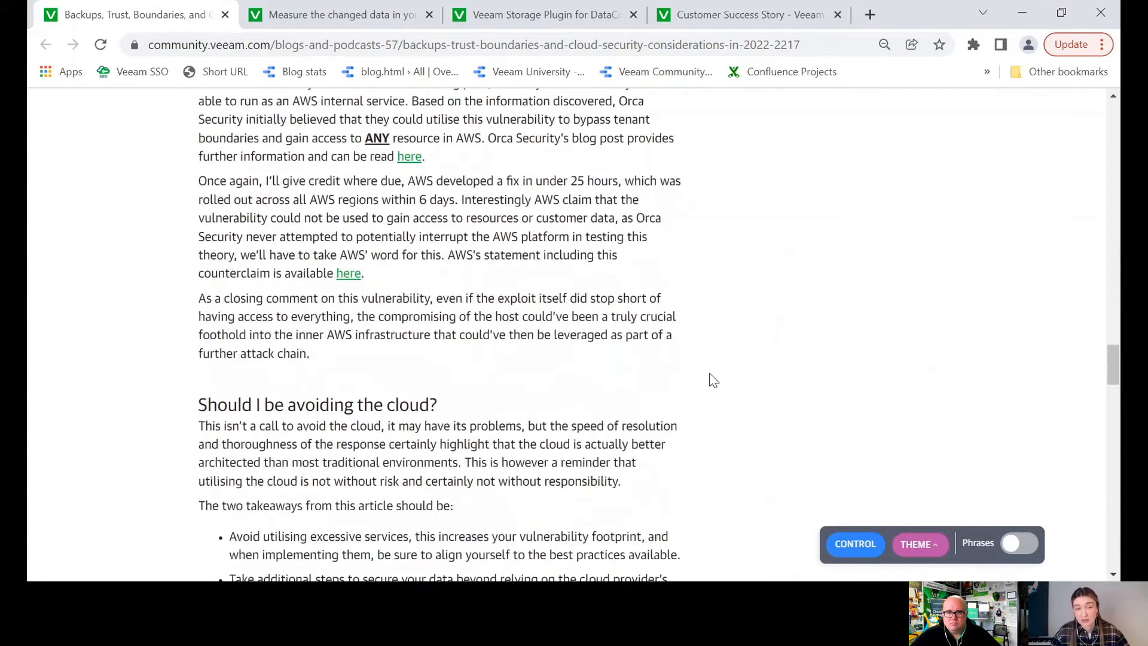
{"action": "scroll", "scroll_direction": "down", "scroll_amount": 3}
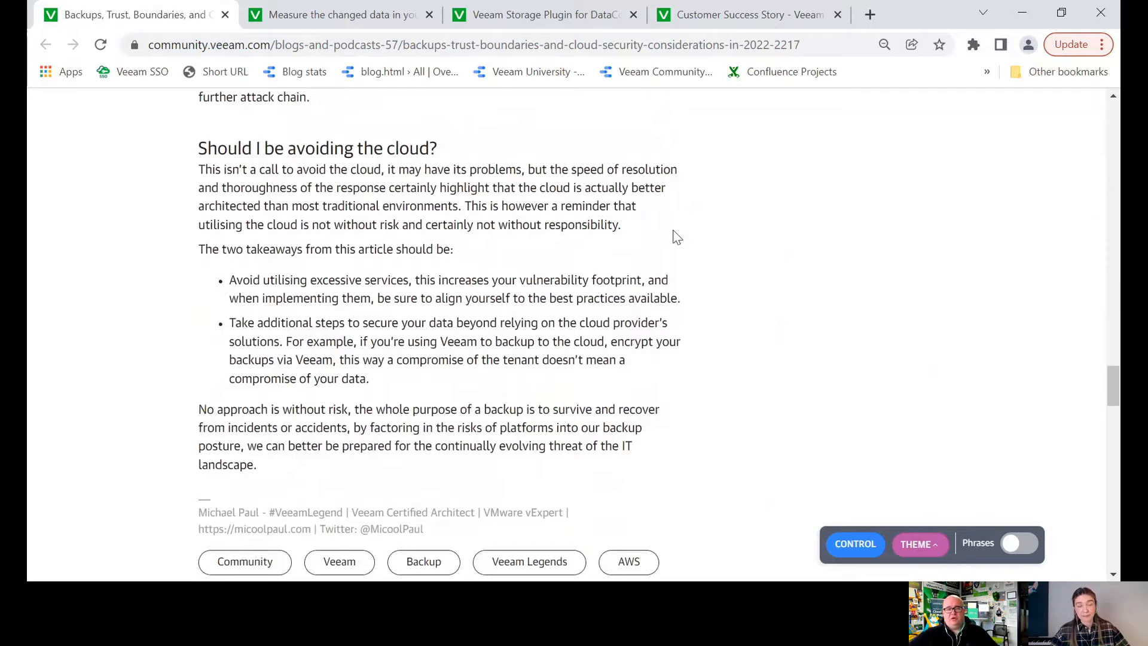
{"action": "mouse_move", "coordinate": [695, 236]}
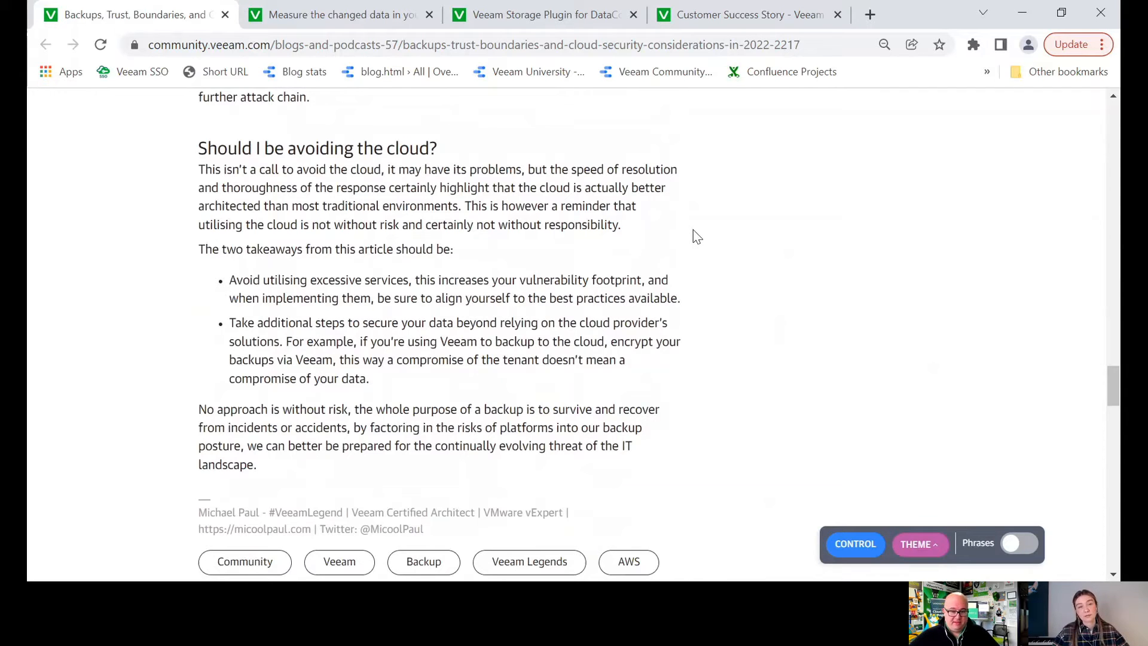
{"action": "mouse_move", "coordinate": [701, 239]}
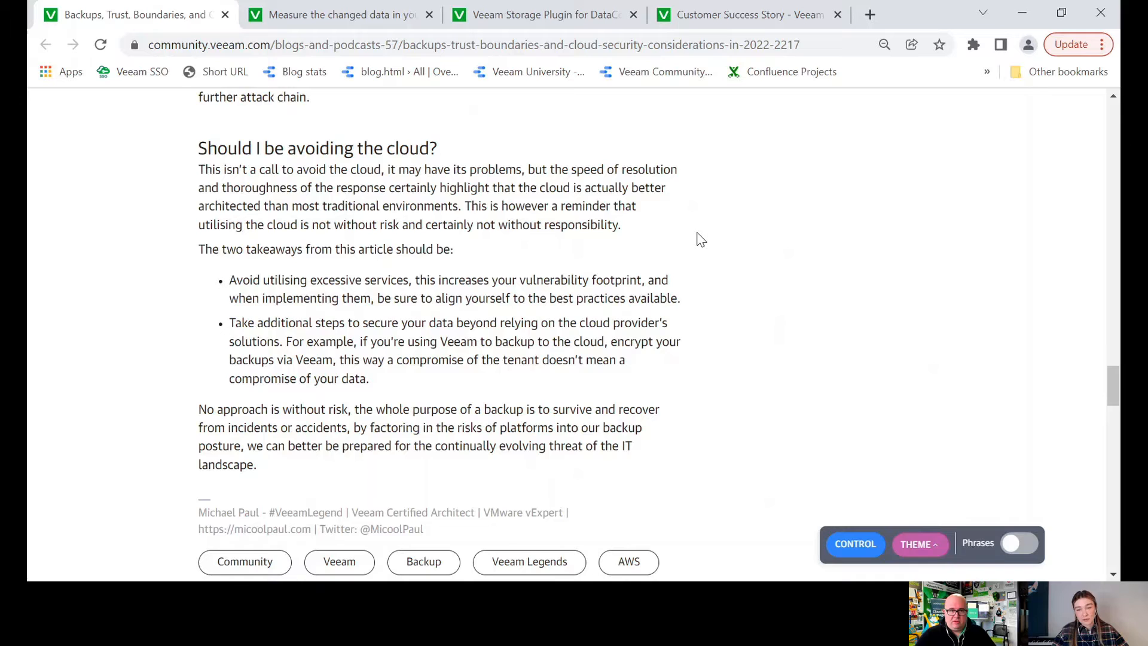
{"action": "mouse_move", "coordinate": [695, 235]}
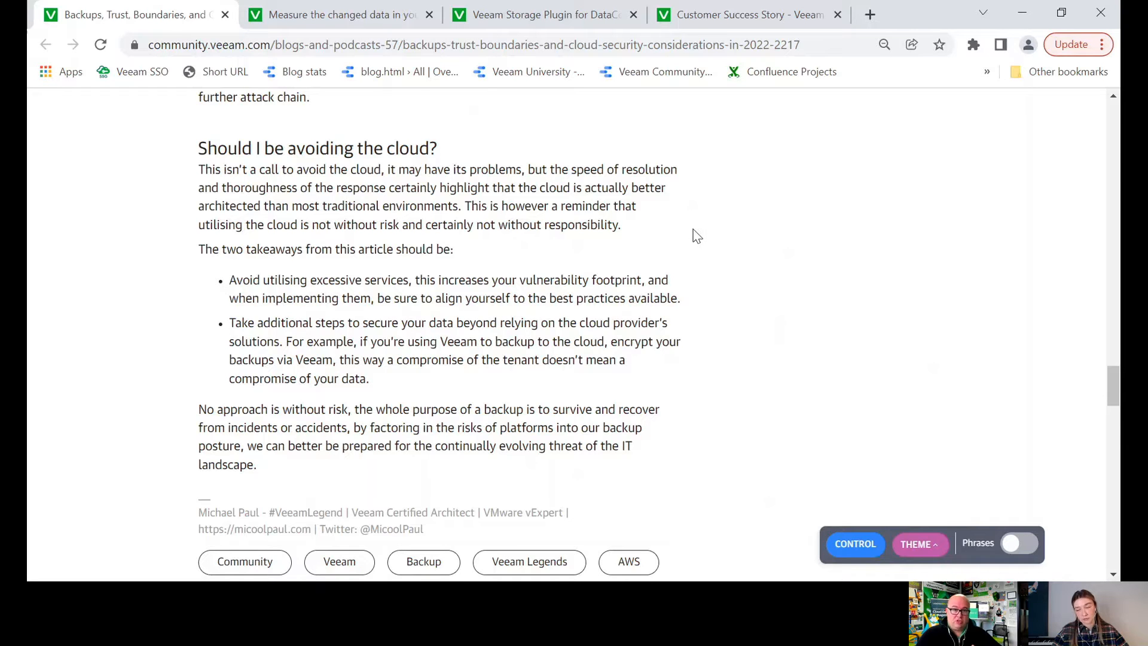
{"action": "mouse_move", "coordinate": [709, 234]}
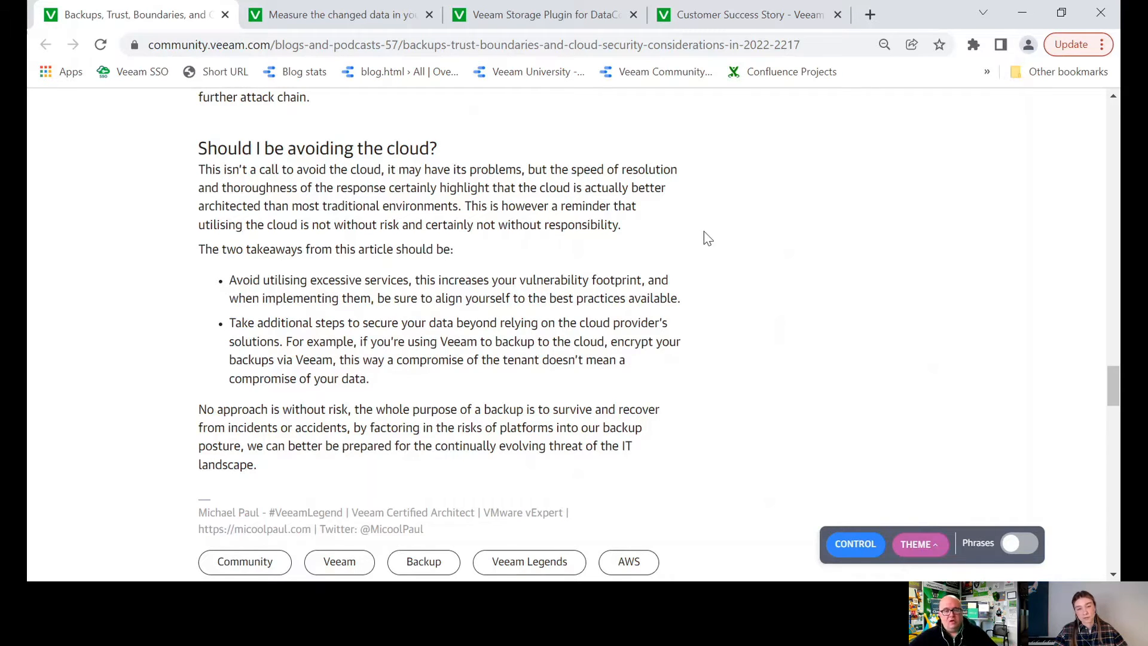
{"action": "scroll", "scroll_direction": "up", "scroll_amount": 3}
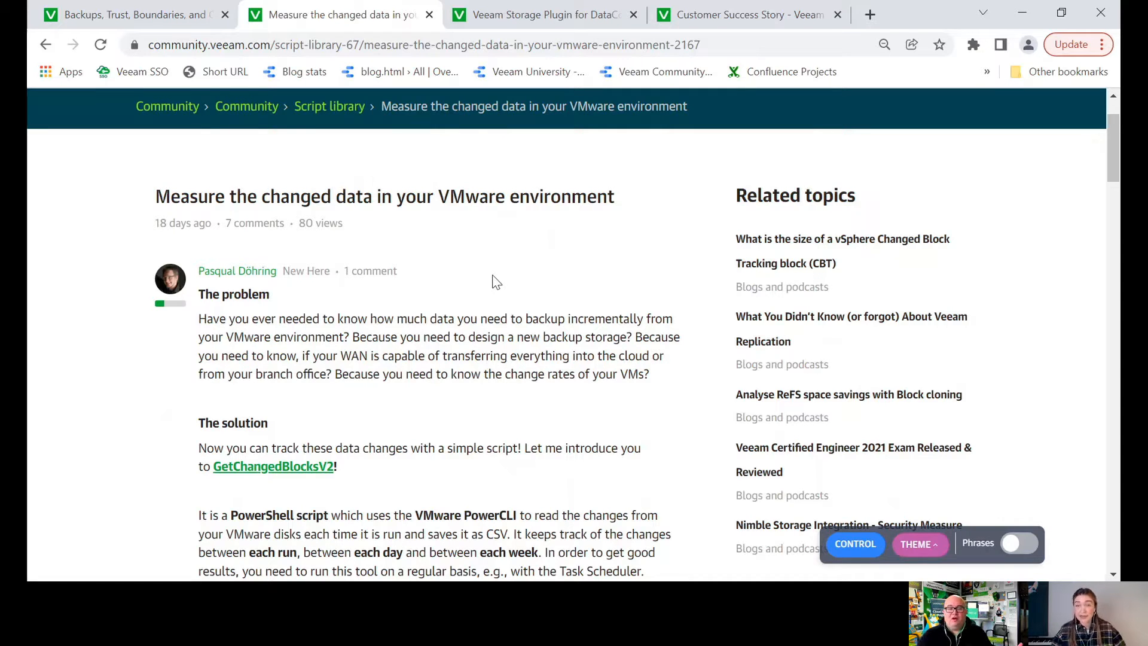
{"action": "scroll", "scroll_direction": "down", "scroll_amount": 3}
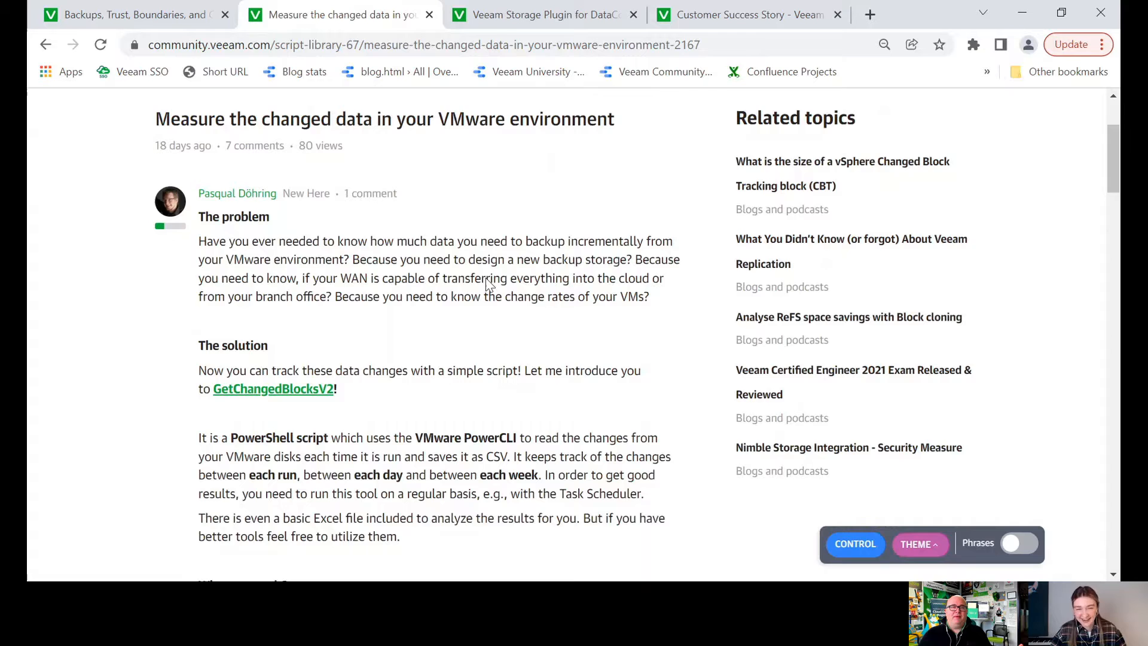
{"action": "scroll", "scroll_direction": "down", "scroll_amount": 3}
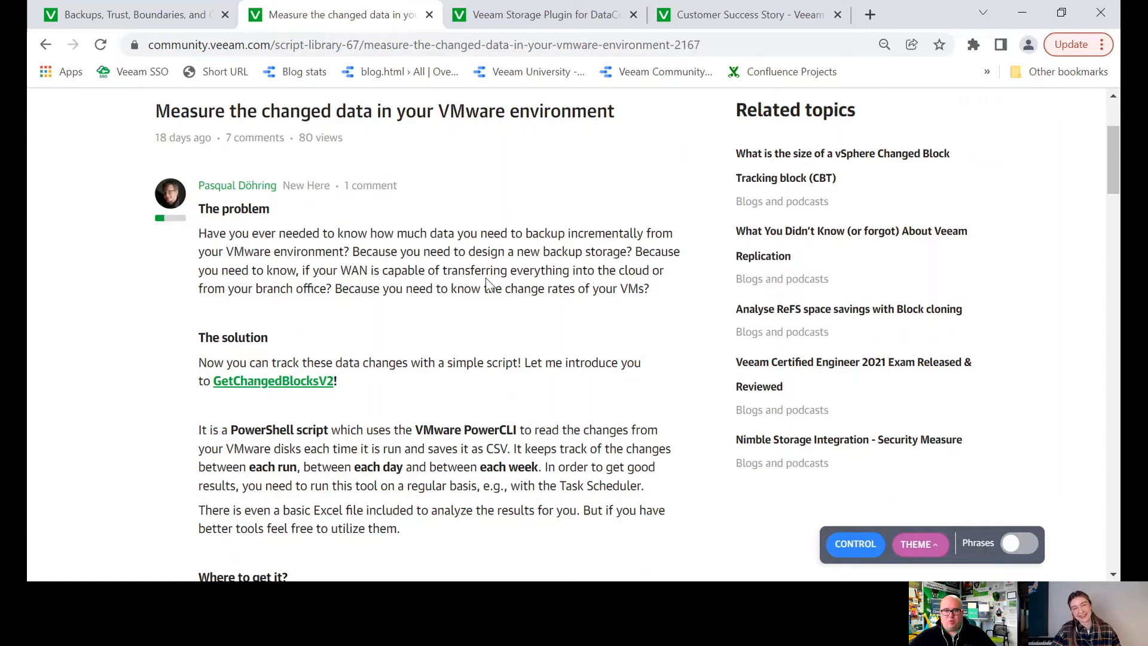
{"action": "scroll", "scroll_direction": "down", "scroll_amount": 3}
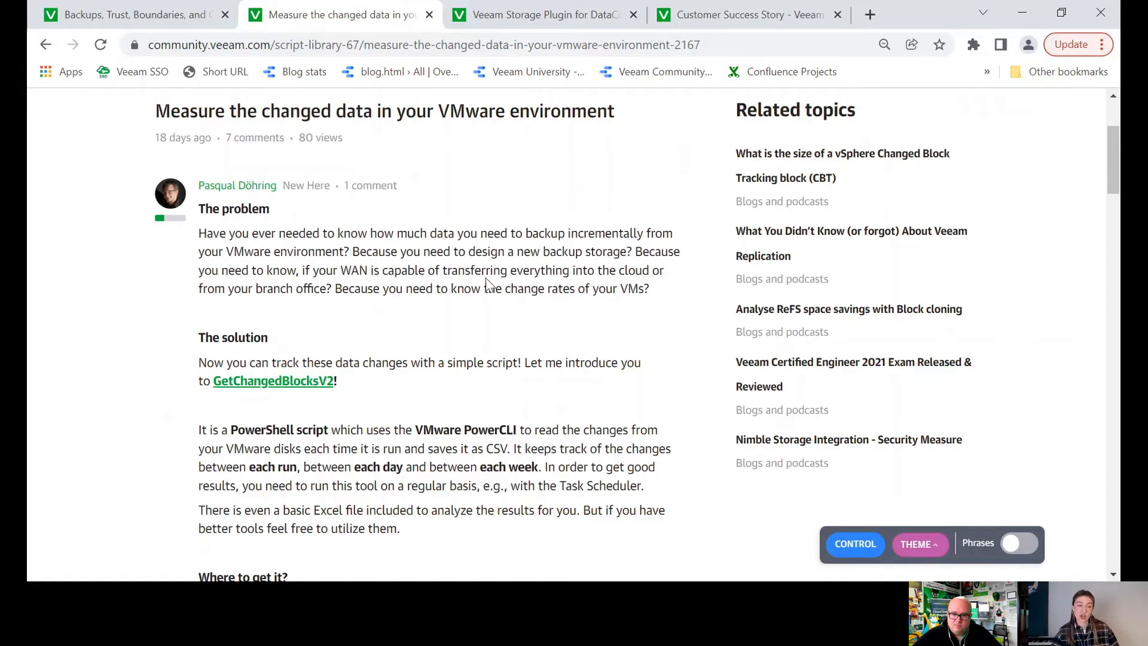
{"action": "scroll", "scroll_direction": "down", "scroll_amount": 3}
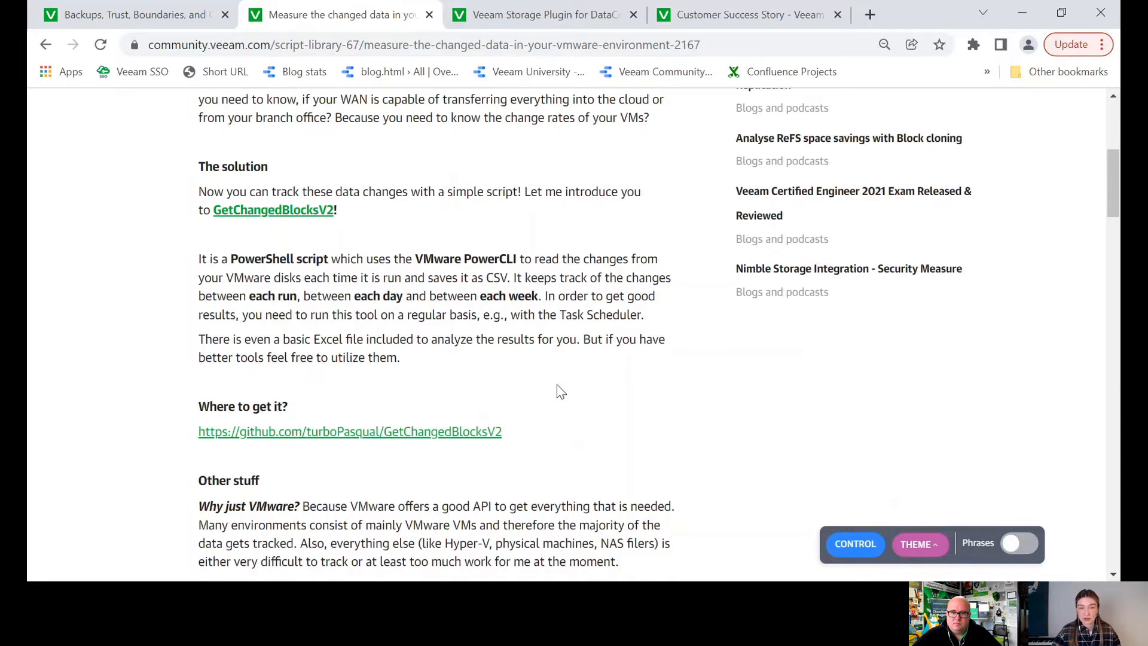
{"action": "scroll", "scroll_direction": "down", "scroll_amount": 3}
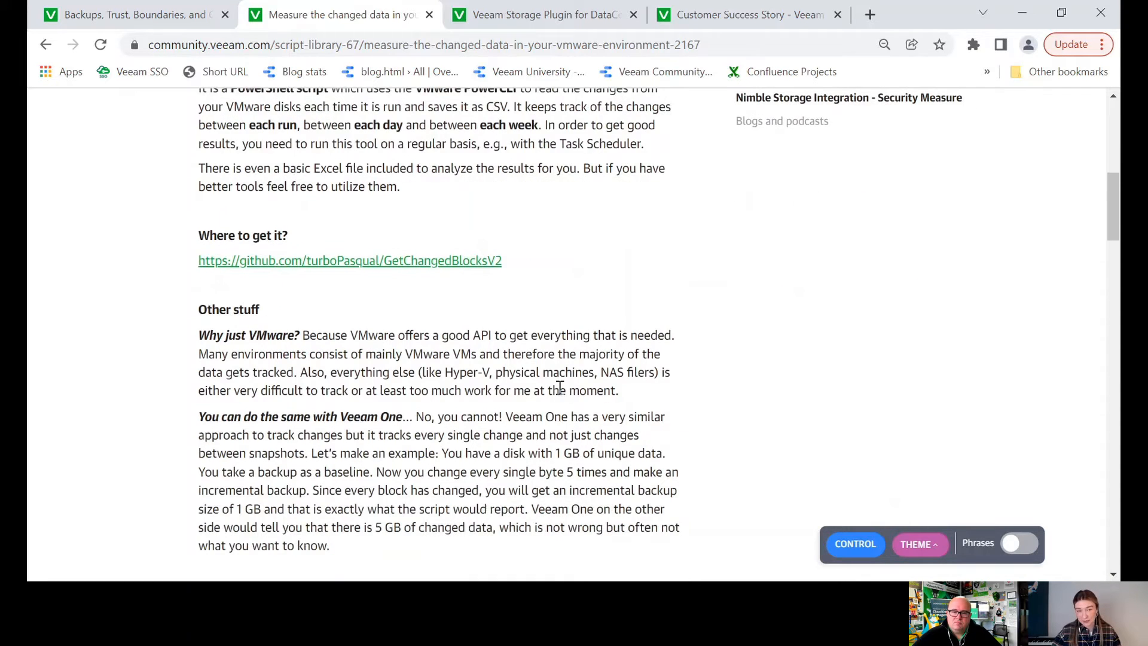
{"action": "scroll", "scroll_direction": "down", "scroll_amount": 3}
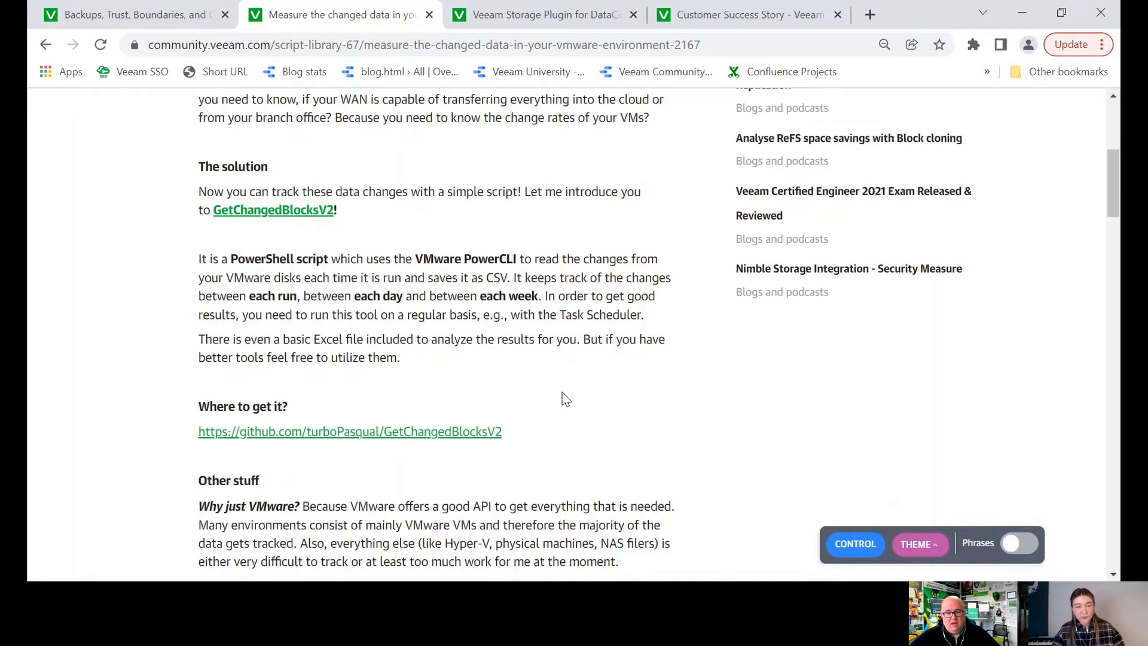
{"action": "scroll", "scroll_direction": "down", "scroll_amount": 3}
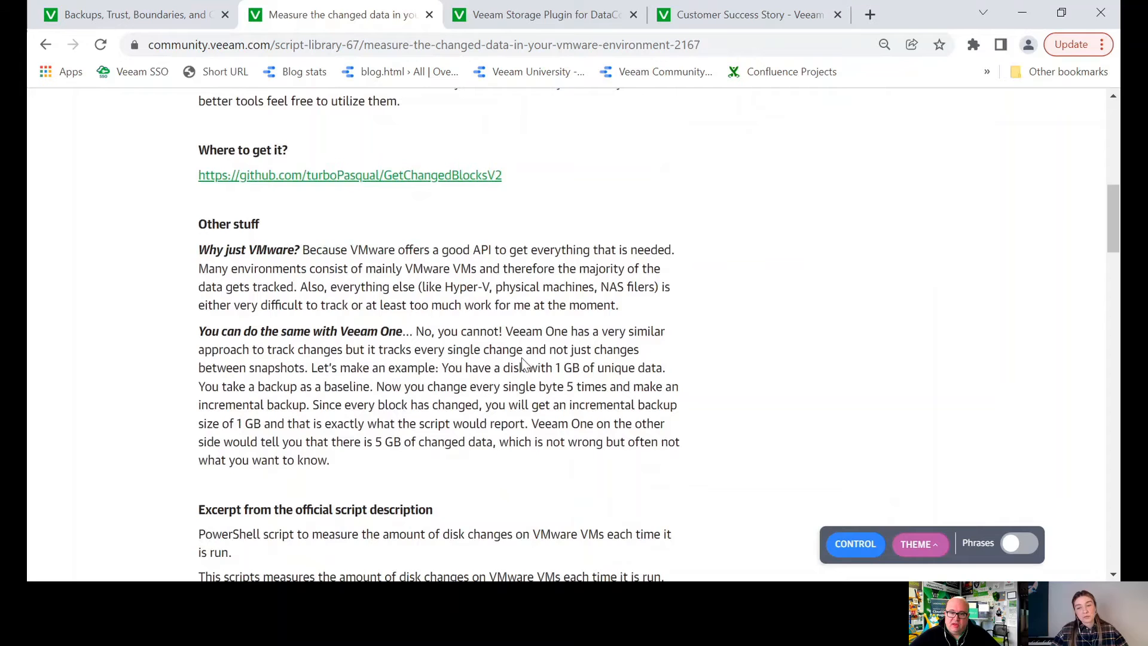
{"action": "scroll", "scroll_direction": "down", "scroll_amount": 3}
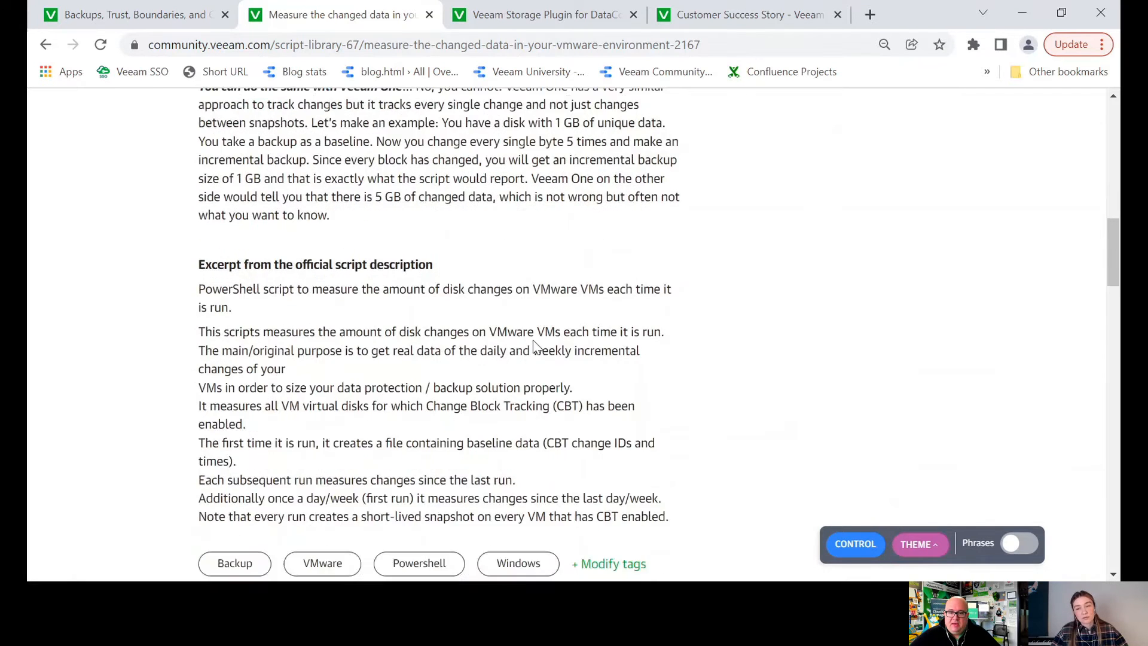
{"action": "scroll", "scroll_direction": "down", "scroll_amount": 3}
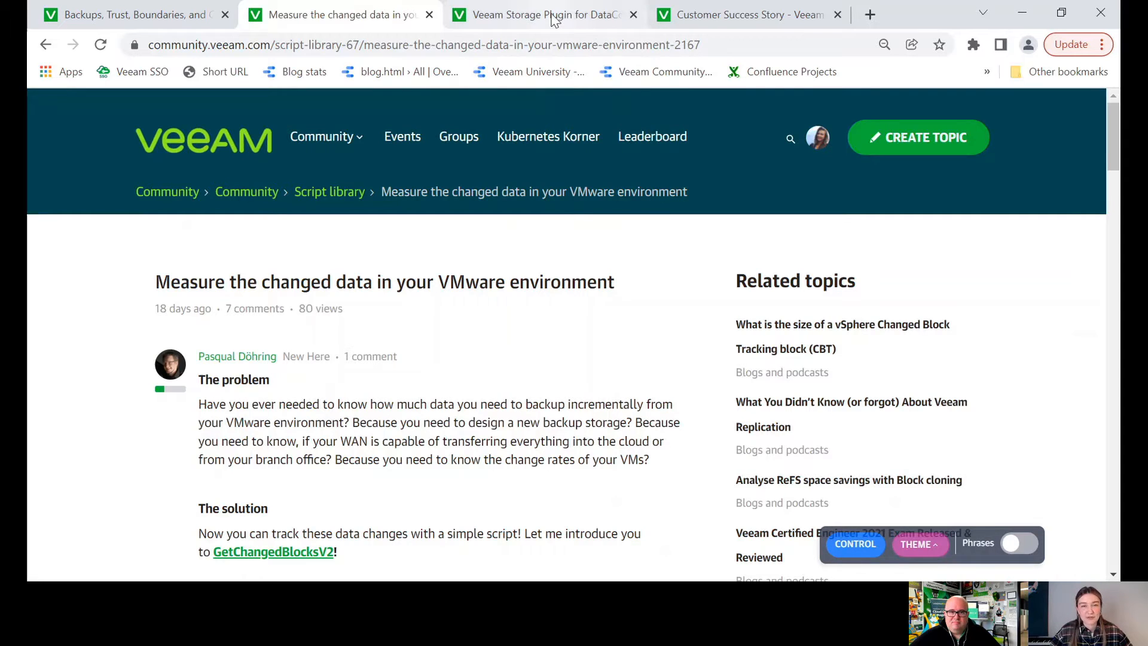
Switch to the DataCore storage plugin post and read down to the role permissions screenshot
{"action": "left_click", "coordinate": [539, 15]}
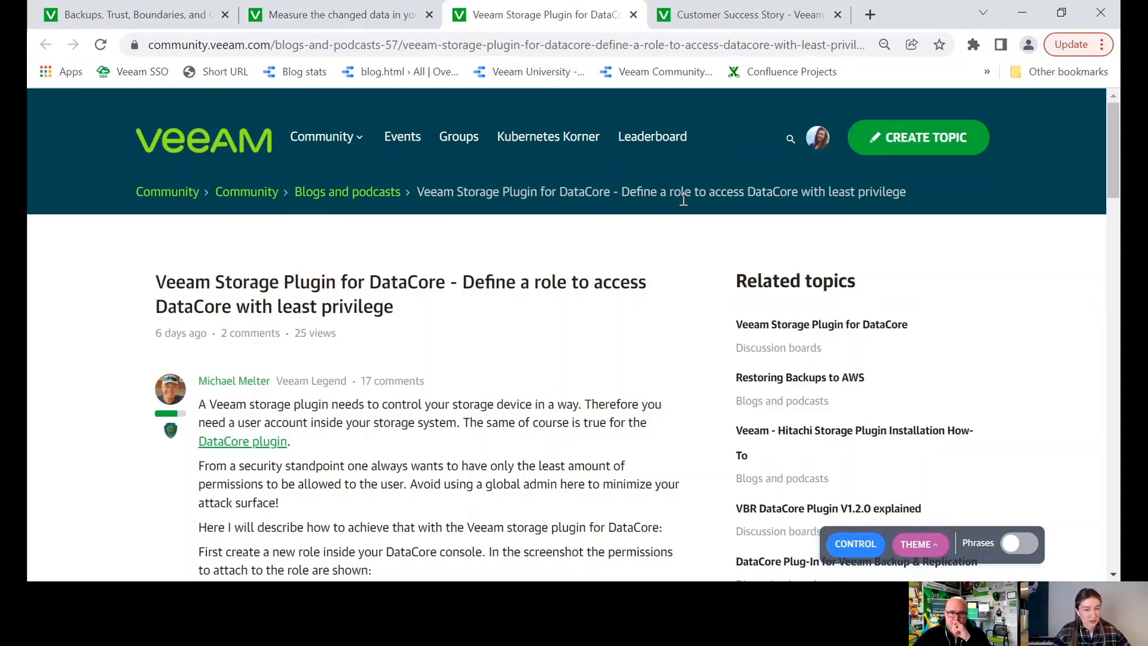
{"action": "mouse_move", "coordinate": [595, 340]}
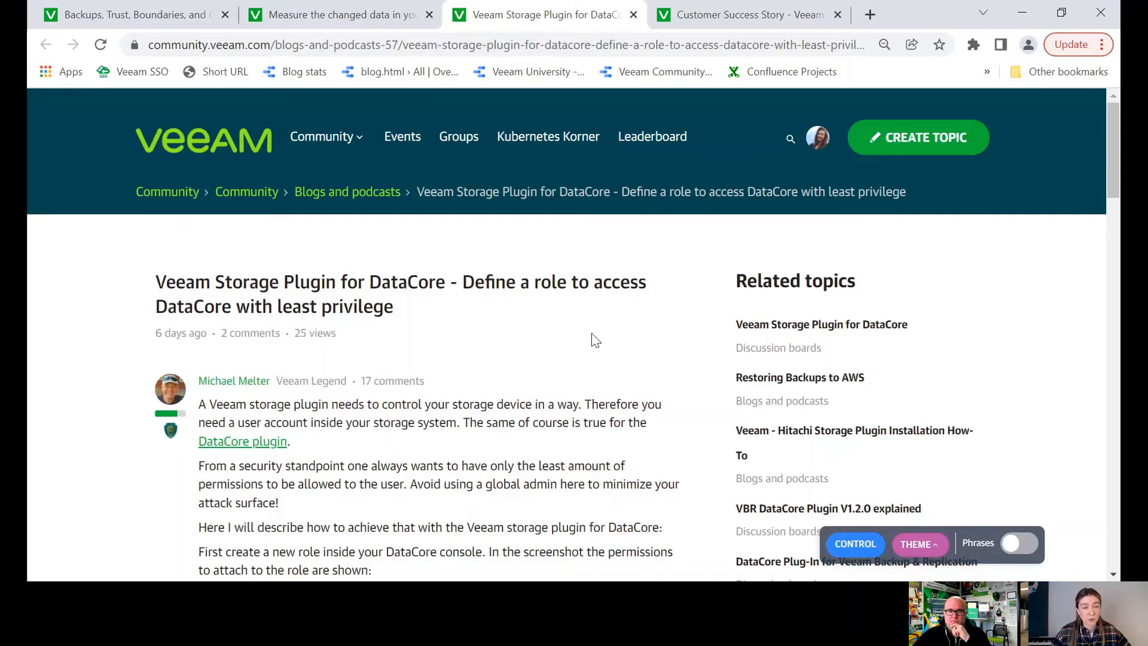
{"action": "mouse_move", "coordinate": [590, 354]}
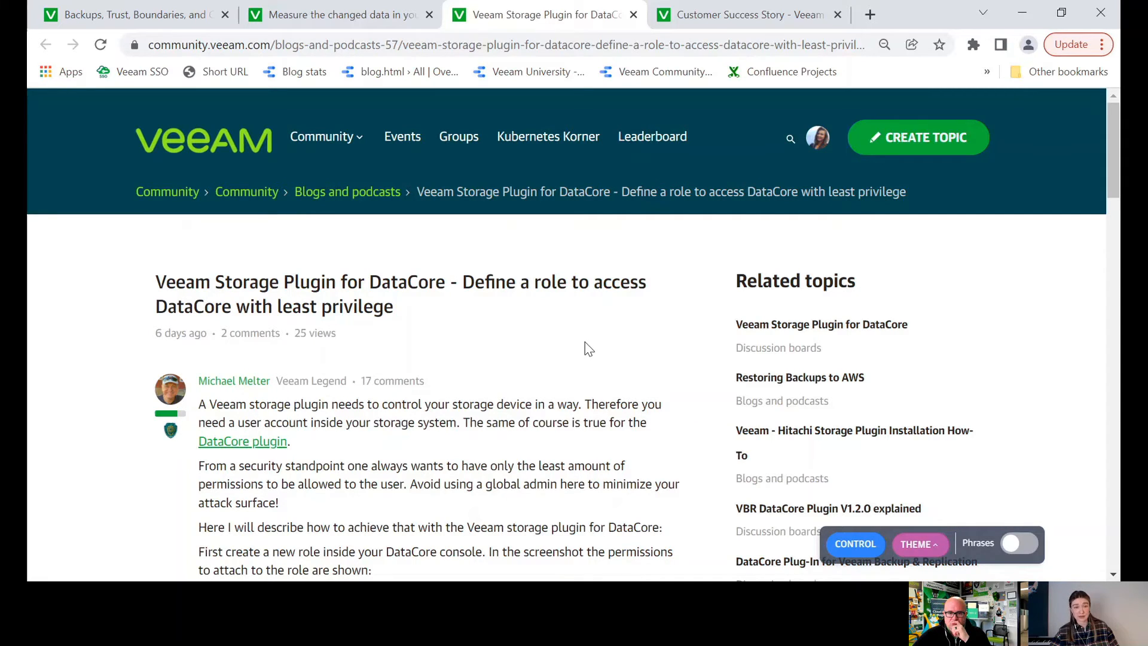
{"action": "mouse_move", "coordinate": [590, 372]}
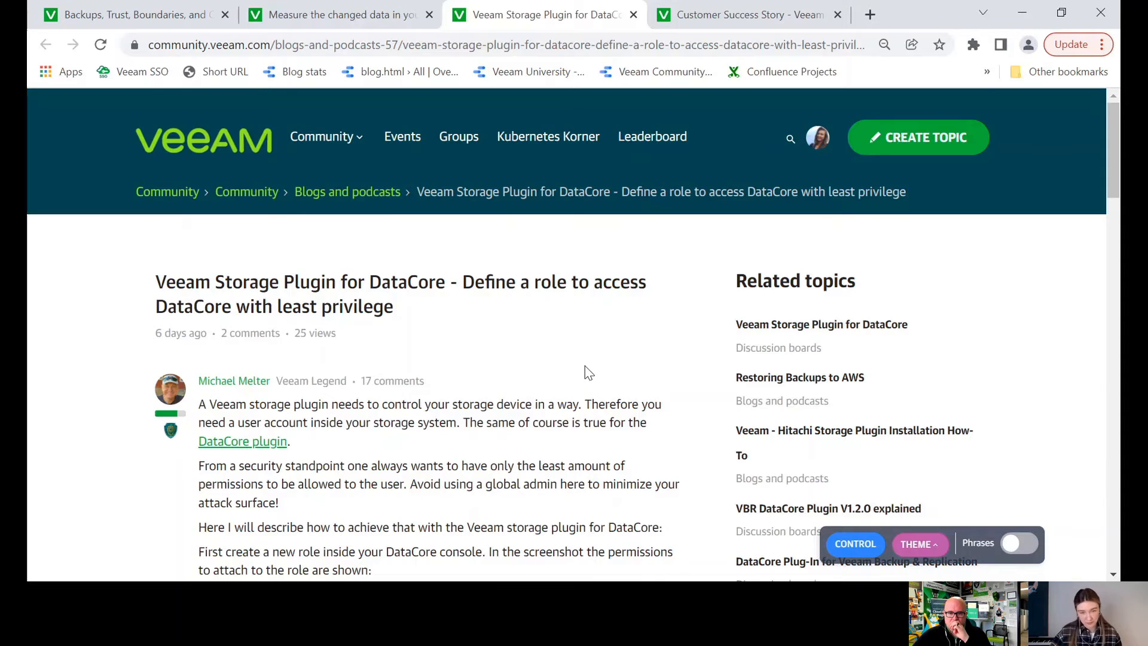
{"action": "scroll", "scroll_direction": "down", "scroll_amount": 3}
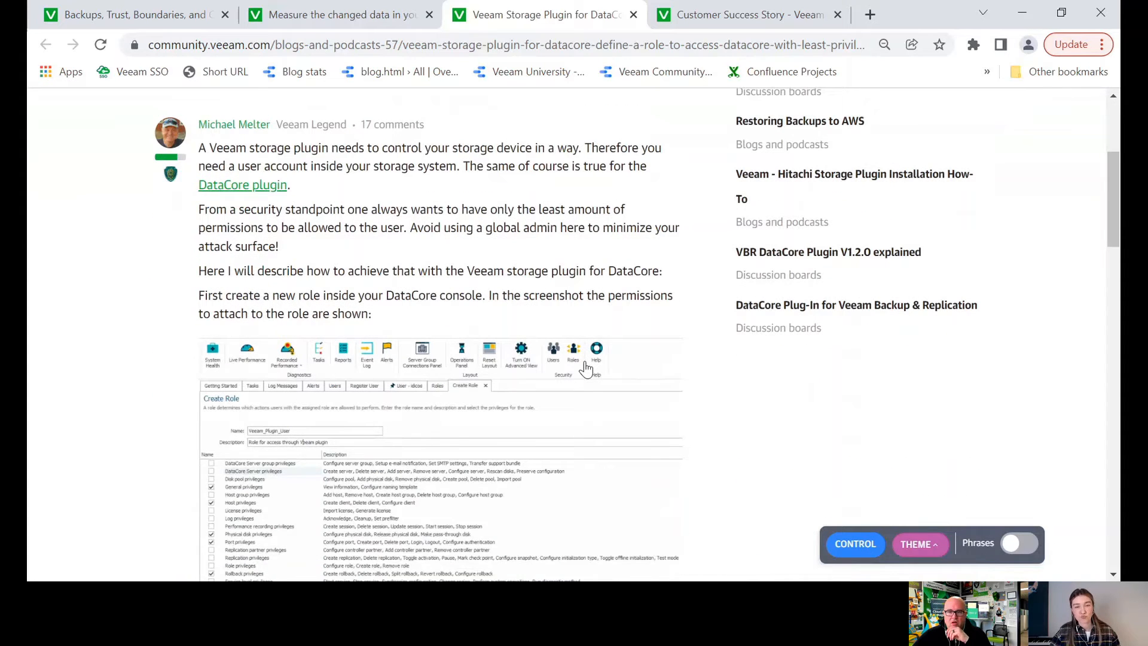
{"action": "scroll", "scroll_direction": "down", "scroll_amount": 3}
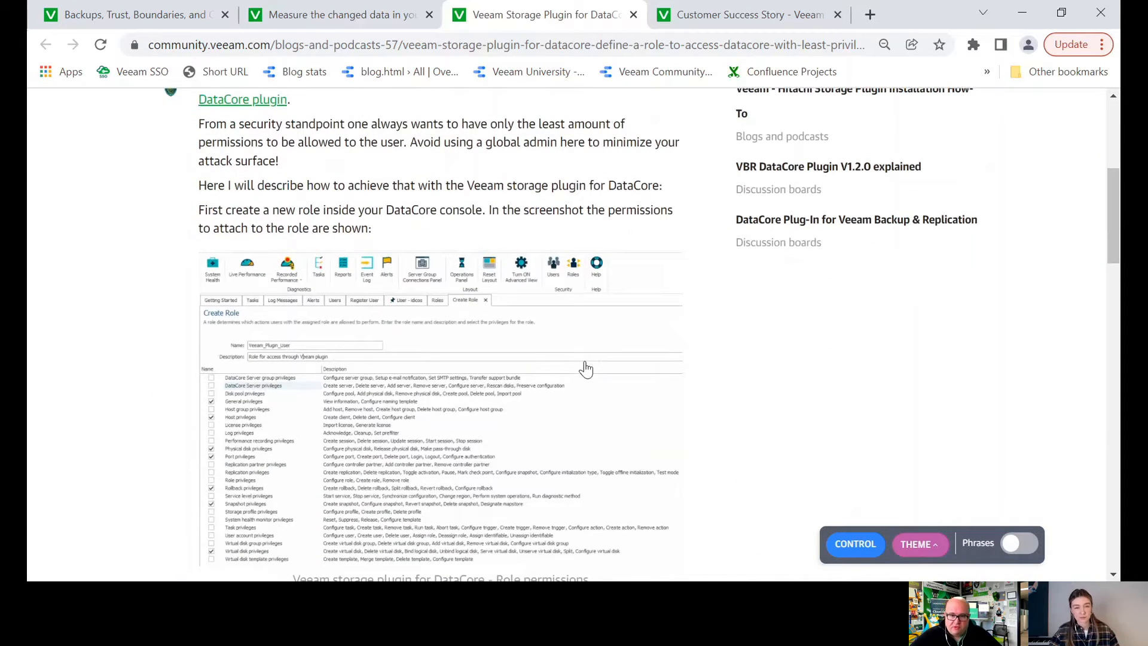
{"action": "scroll", "scroll_direction": "down", "scroll_amount": 3}
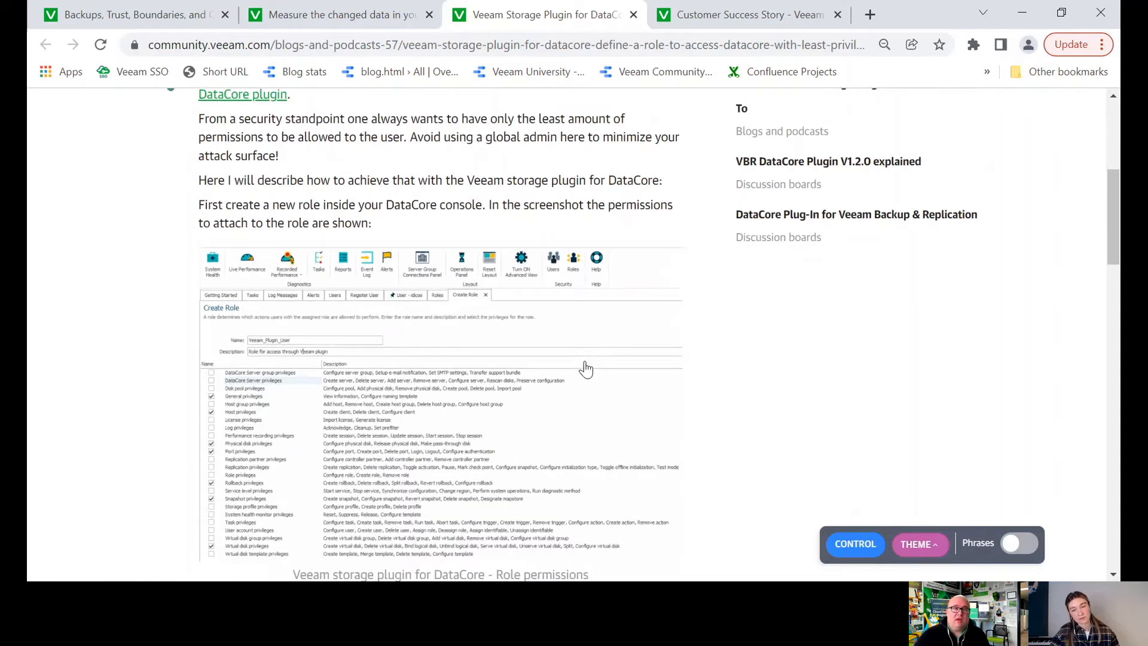
{"action": "scroll", "scroll_direction": "down", "scroll_amount": 3}
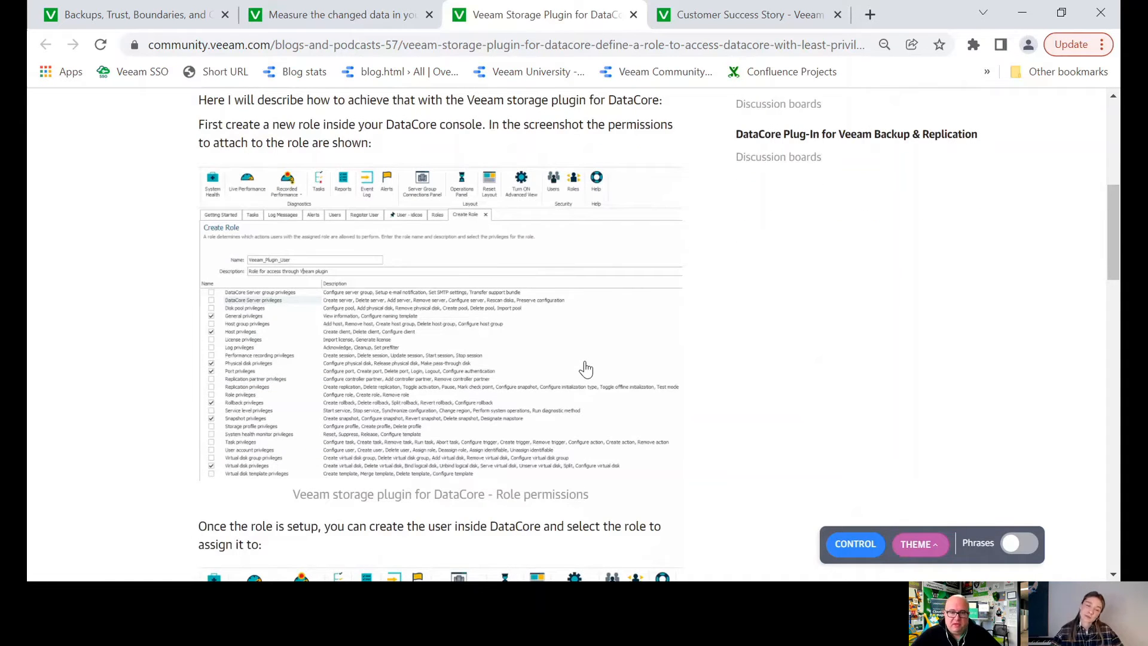
{"action": "scroll", "scroll_direction": "down", "scroll_amount": 3}
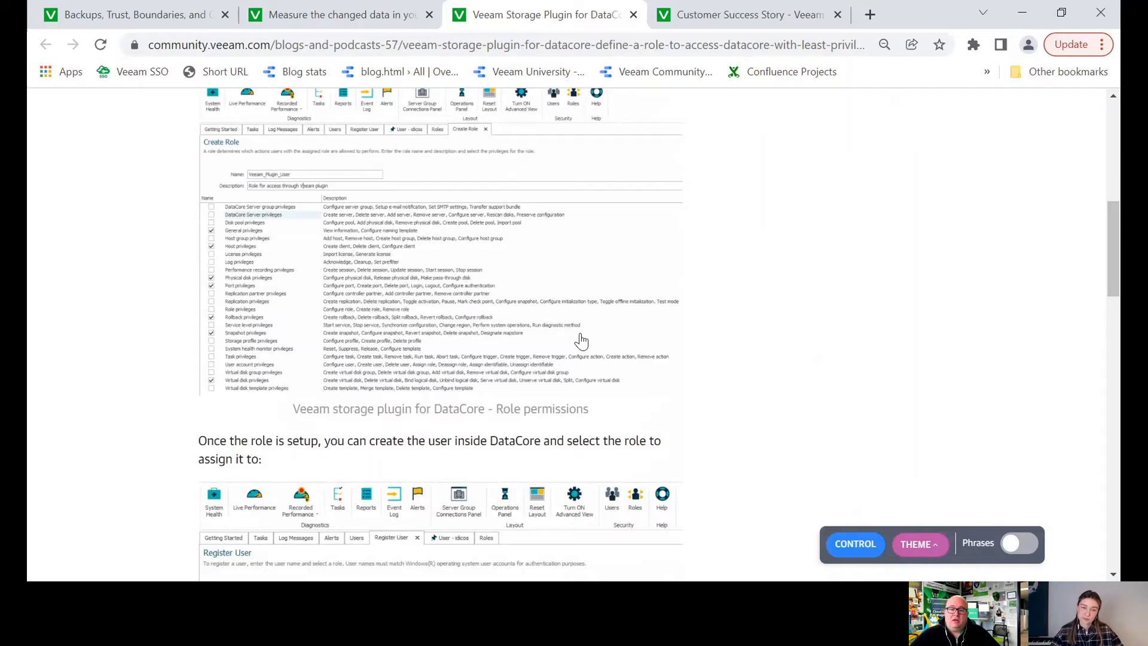
{"action": "scroll", "scroll_direction": "down", "scroll_amount": 3}
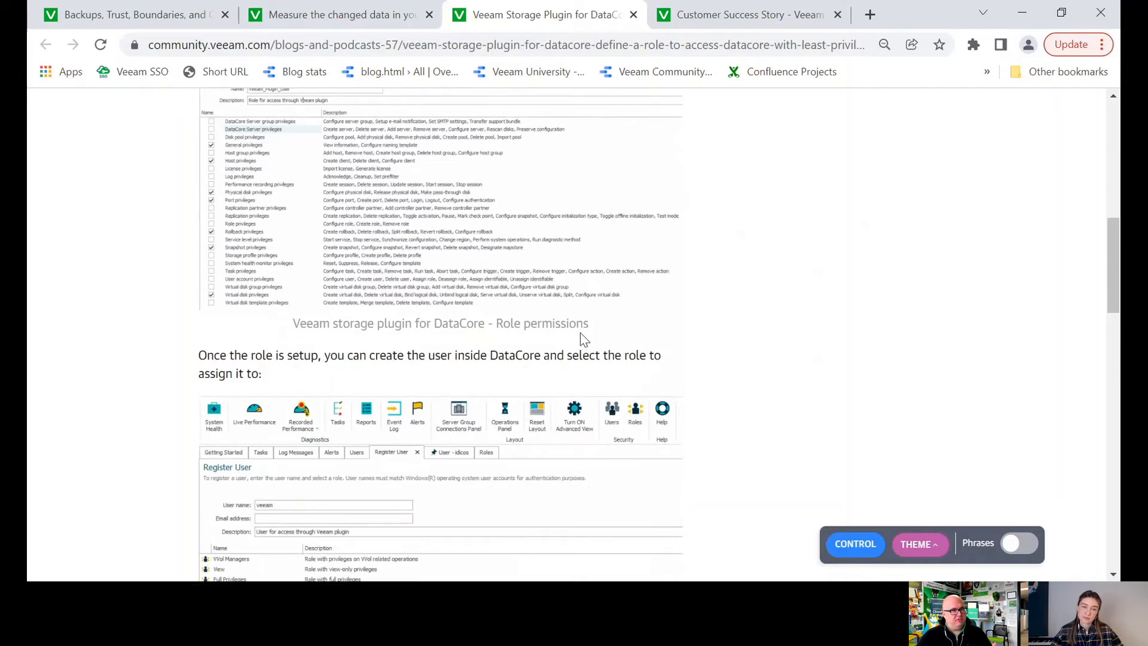
{"action": "scroll", "scroll_direction": "down", "scroll_amount": 3}
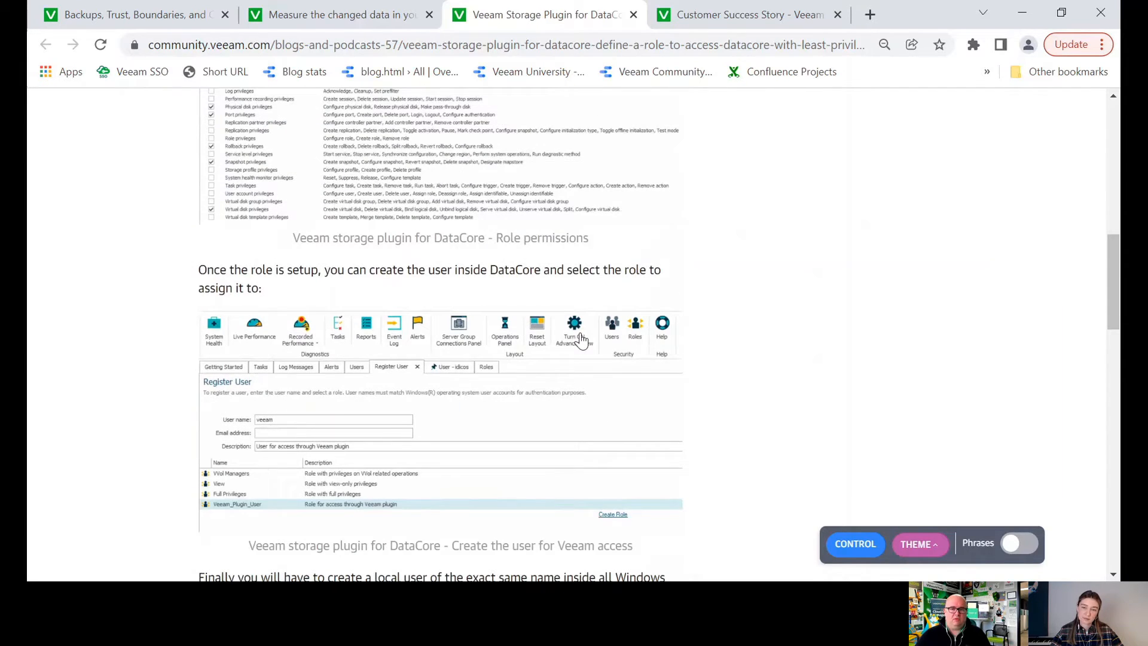
{"action": "scroll", "scroll_direction": "down", "scroll_amount": 3}
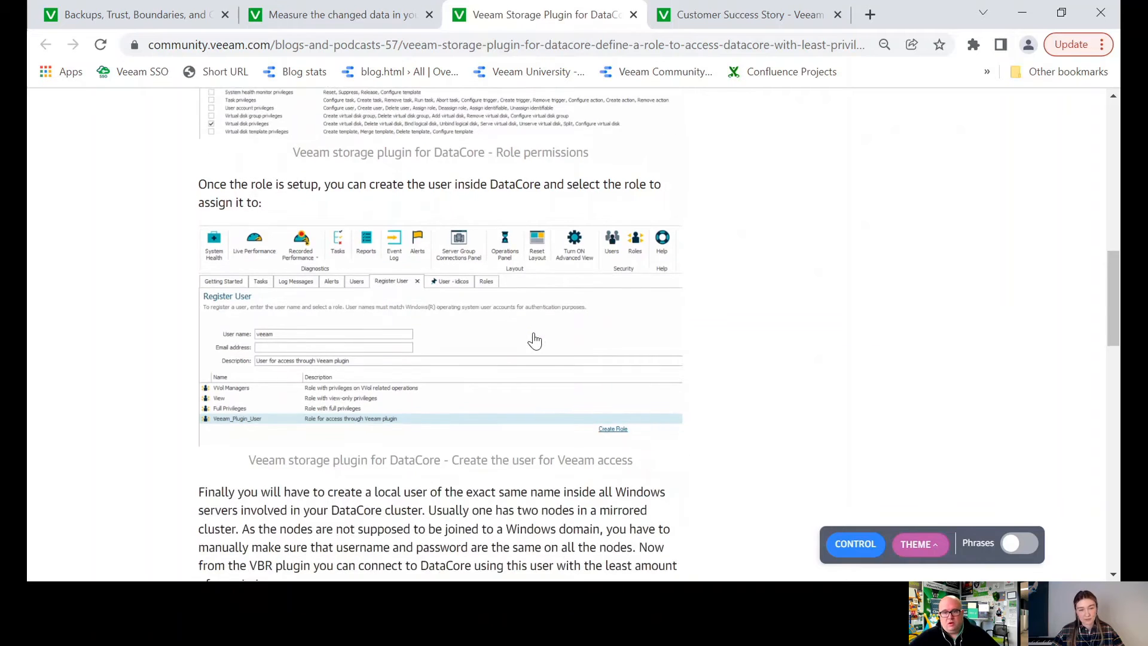
{"action": "scroll", "scroll_direction": "down", "scroll_amount": 3}
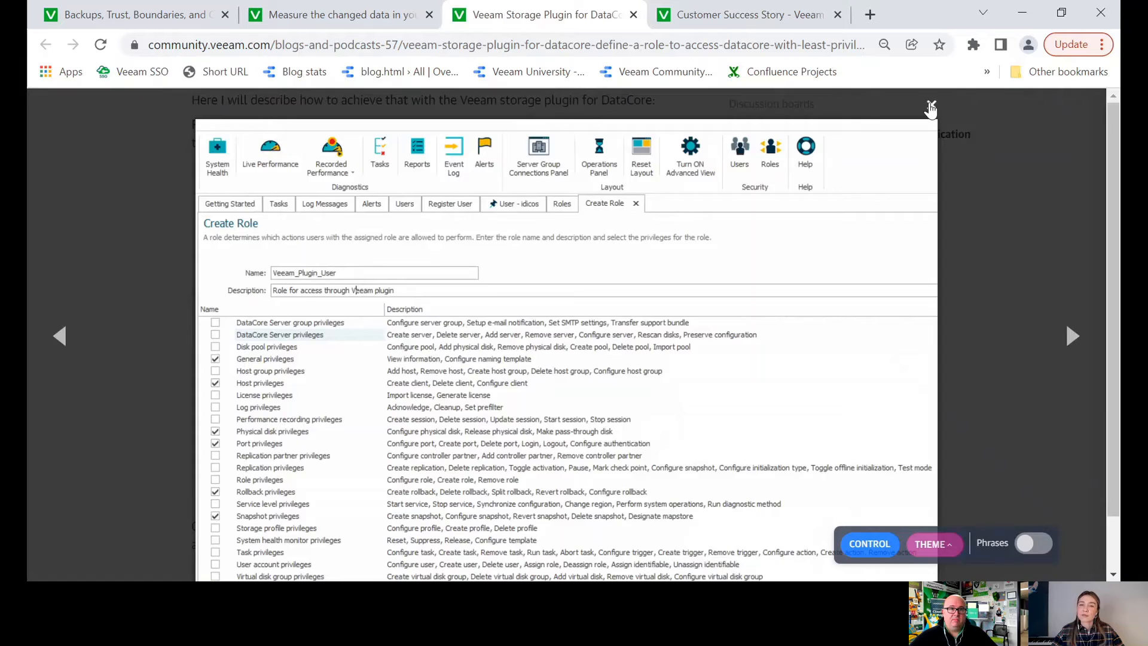
Close the role permissions lightbox, skim the DataCore post, then move to the VDRO success story
{"action": "left_click", "coordinate": [931, 105]}
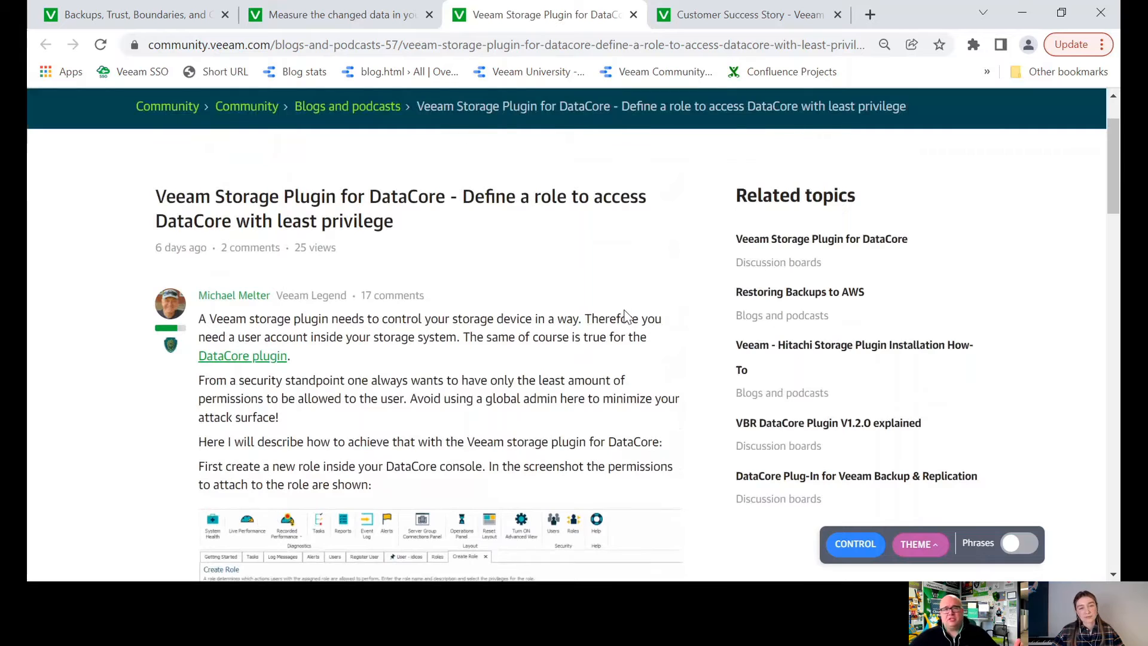
{"action": "scroll", "scroll_direction": "down", "scroll_amount": 3}
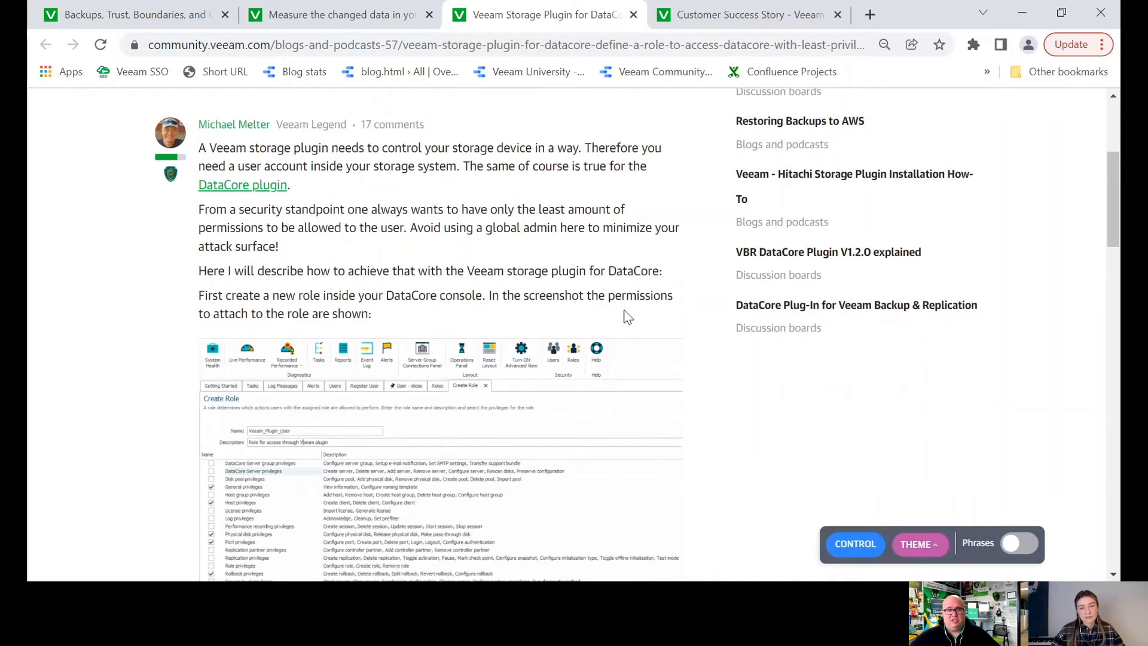
{"action": "scroll", "scroll_direction": "down", "scroll_amount": 3}
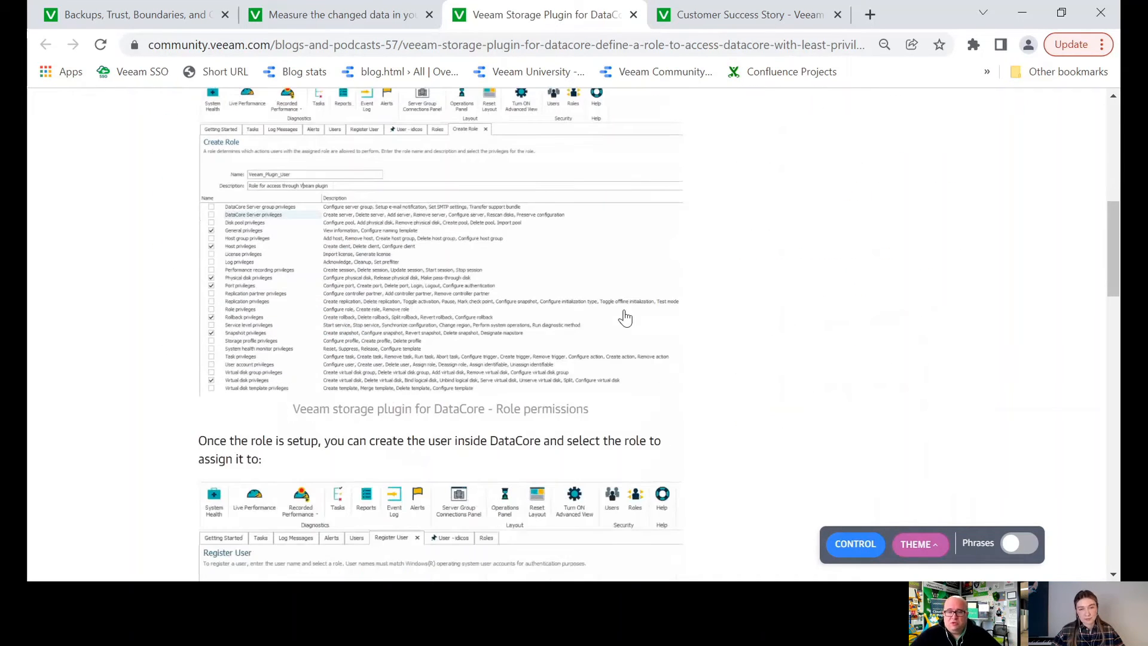
{"action": "scroll", "scroll_direction": "down", "scroll_amount": 3}
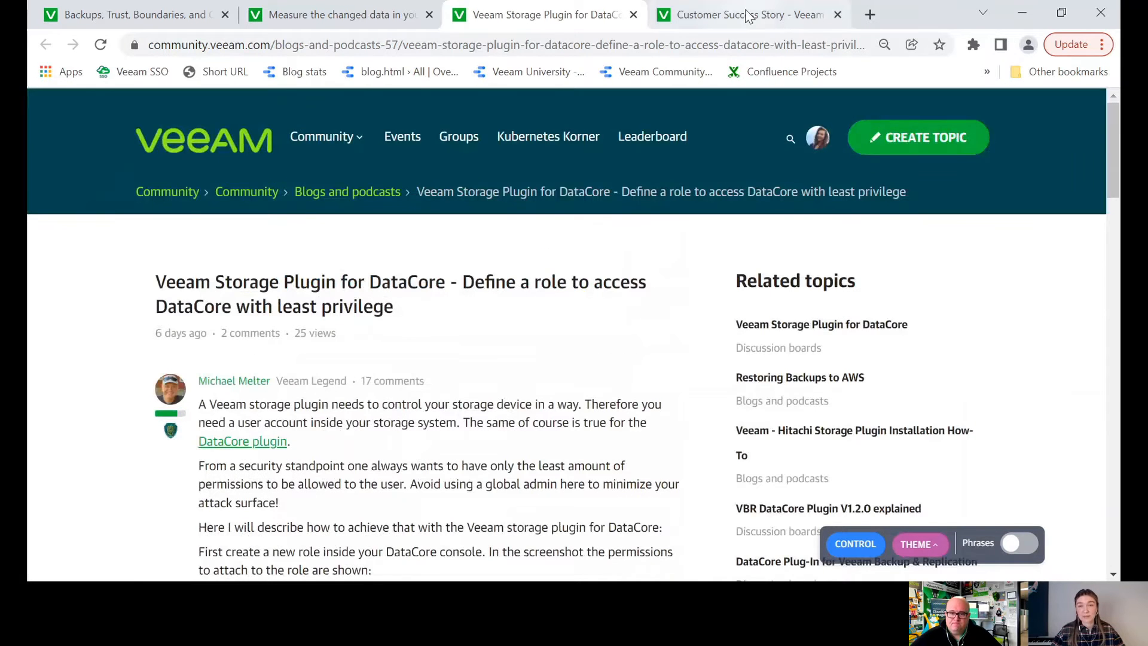
{"action": "left_click", "coordinate": [740, 14]}
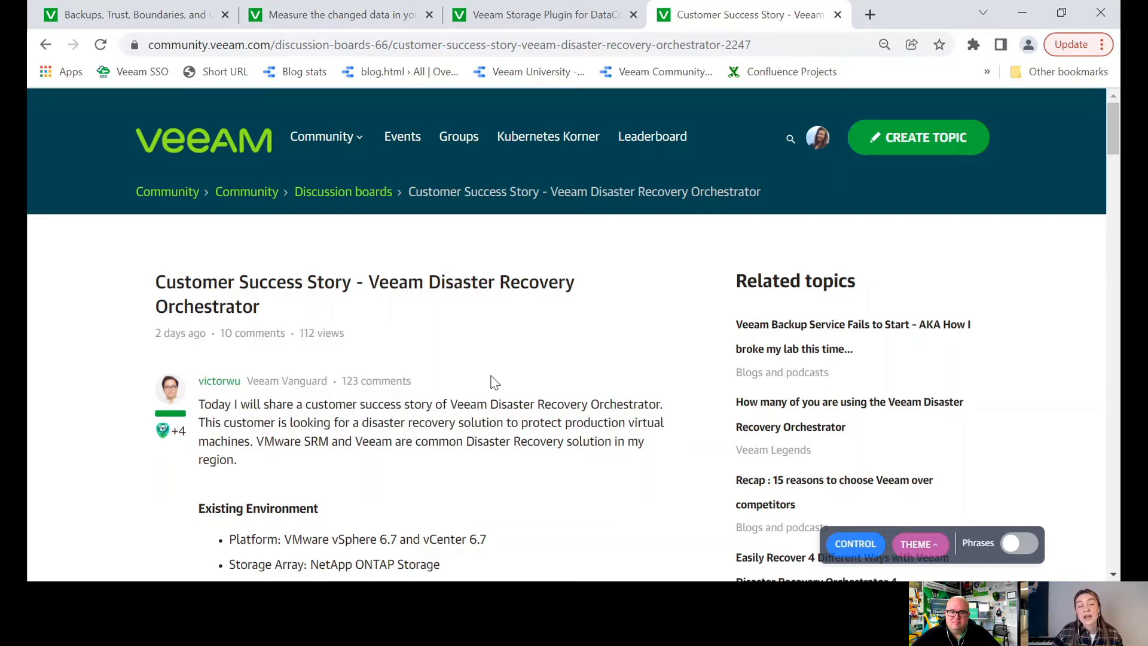
Read the success story's environment and requirements, then enlarge the SRM vs Veeam vs VDRO table
{"action": "scroll", "scroll_direction": "down", "scroll_amount": 3}
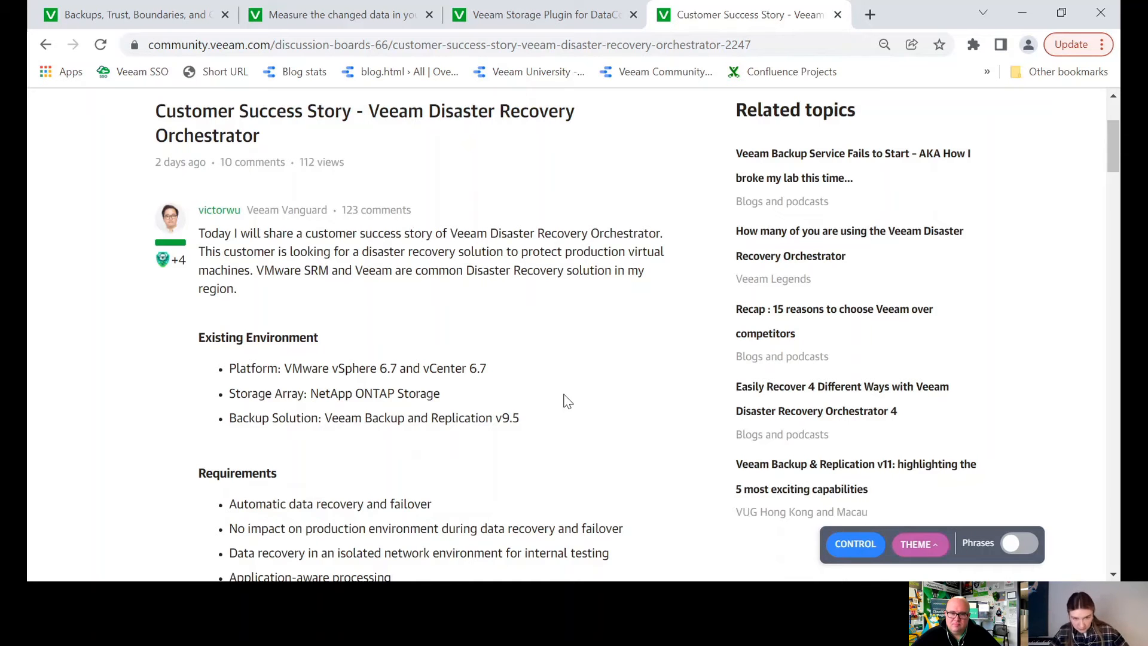
{"action": "scroll", "scroll_direction": "down", "scroll_amount": 3}
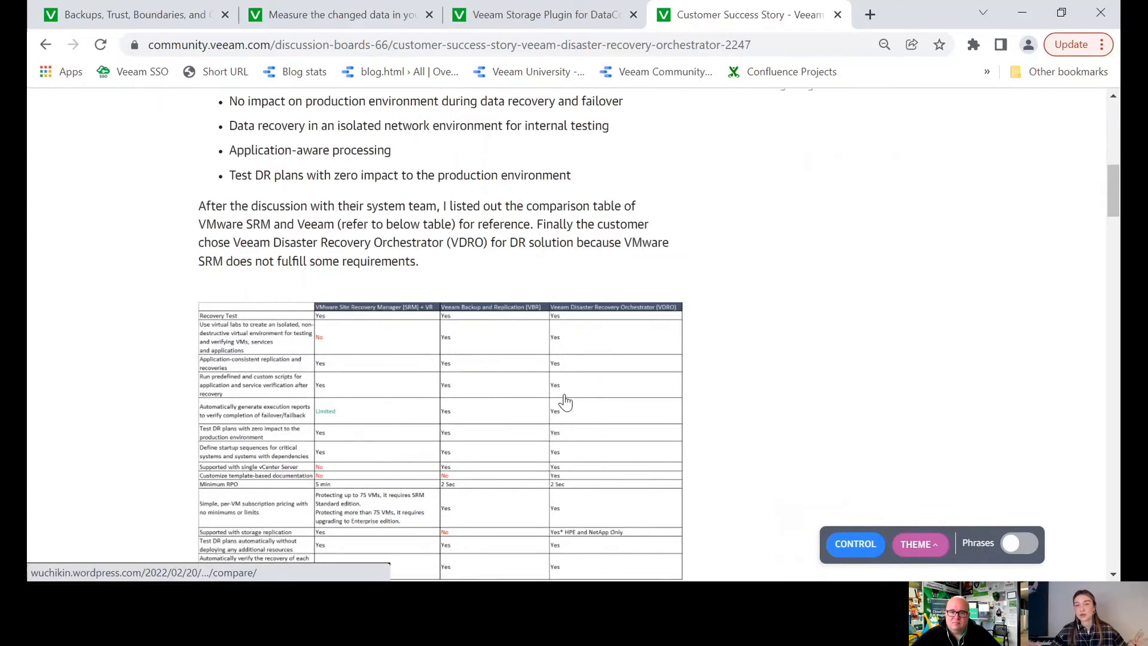
{"action": "left_click", "coordinate": [440, 403]}
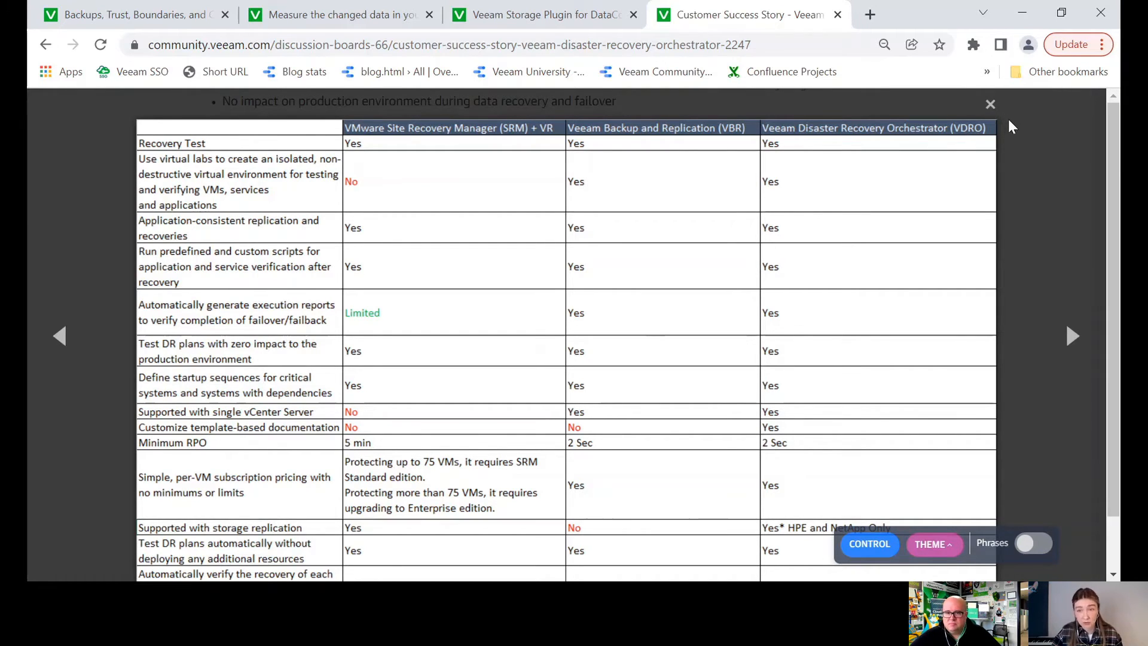
Scroll the success story down to the Proposed DR Solution diagram and the Summary section
{"action": "scroll", "scroll_direction": "down", "scroll_amount": 3}
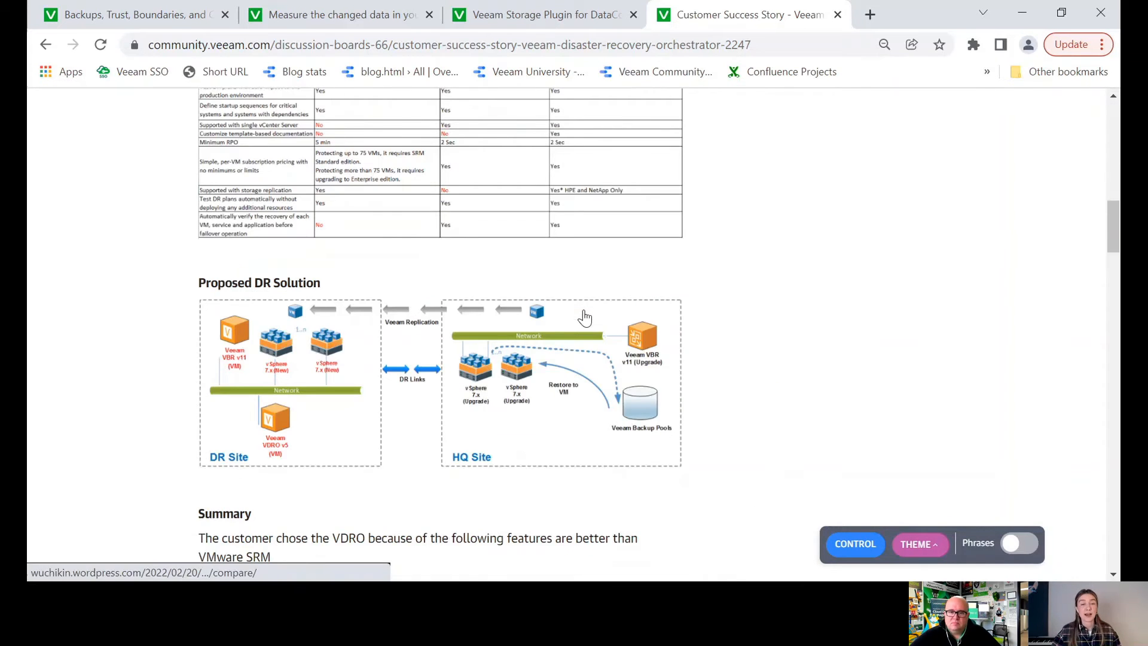
{"action": "scroll", "scroll_direction": "down", "scroll_amount": 3}
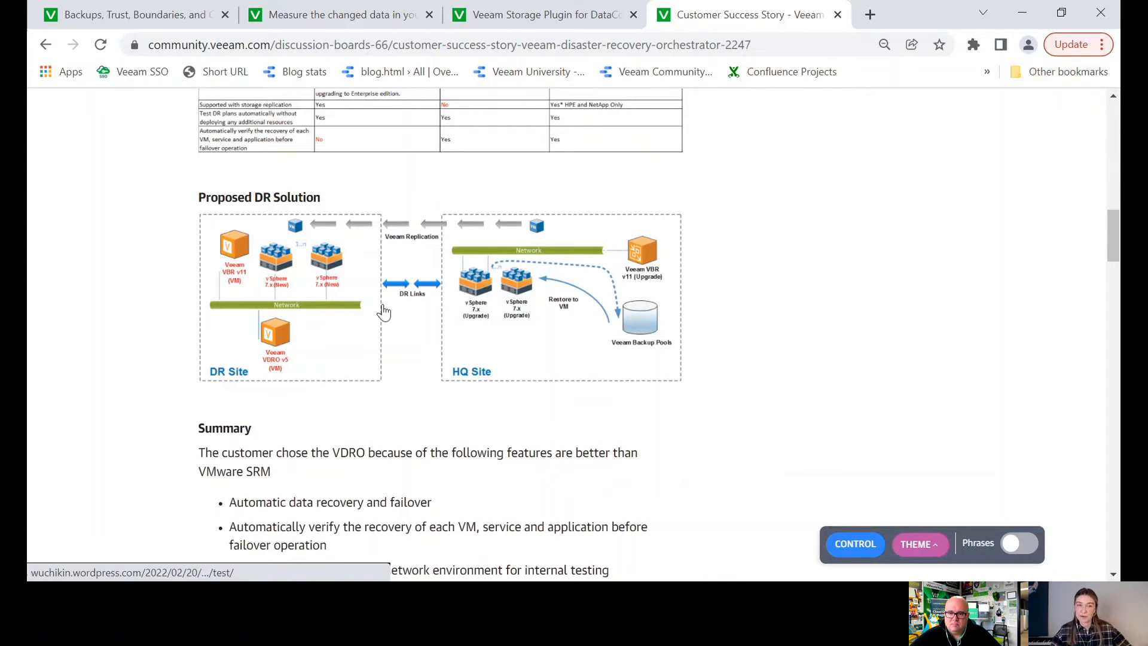
{"action": "scroll", "scroll_direction": "down", "scroll_amount": 3}
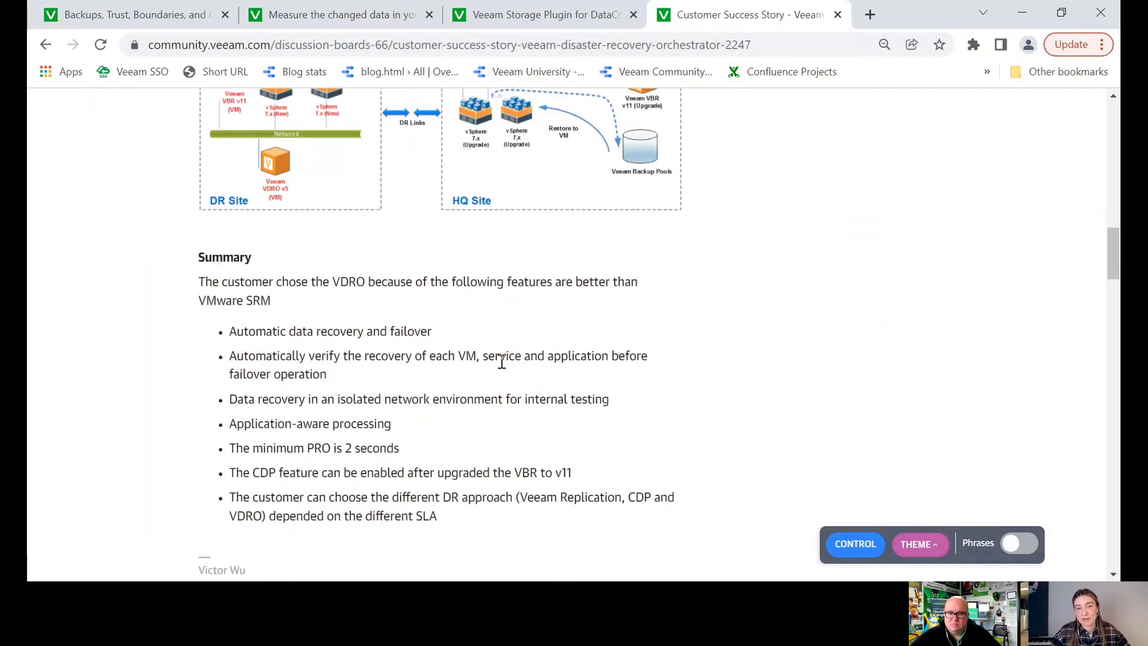
{"action": "scroll", "scroll_direction": "down", "scroll_amount": 3}
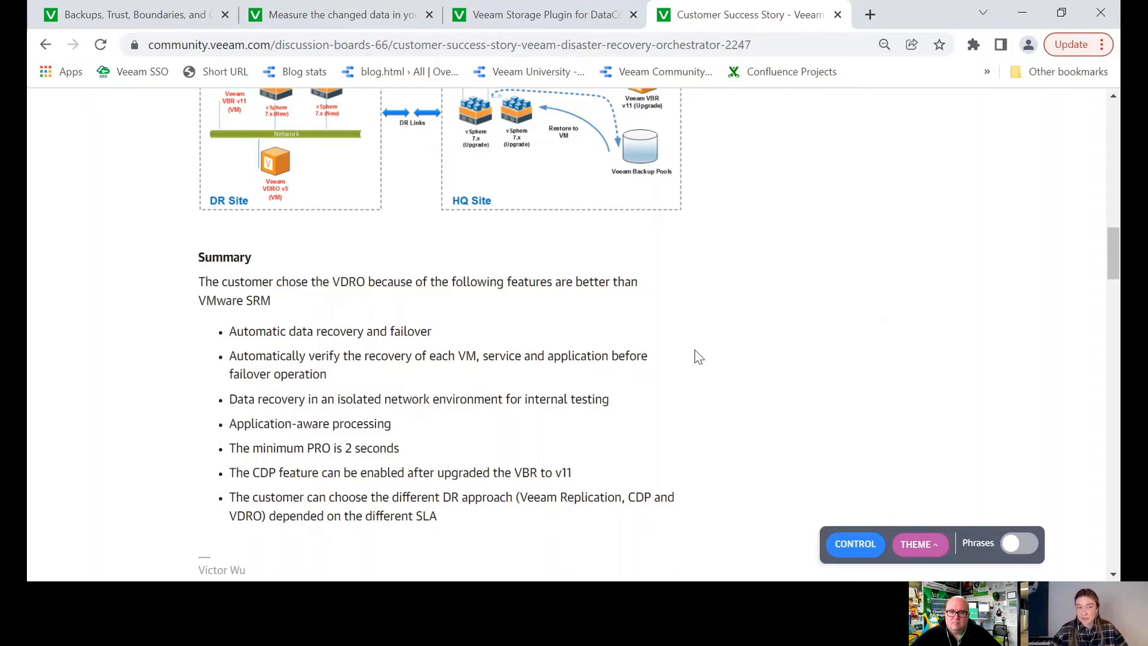
{"action": "mouse_move", "coordinate": [701, 359]}
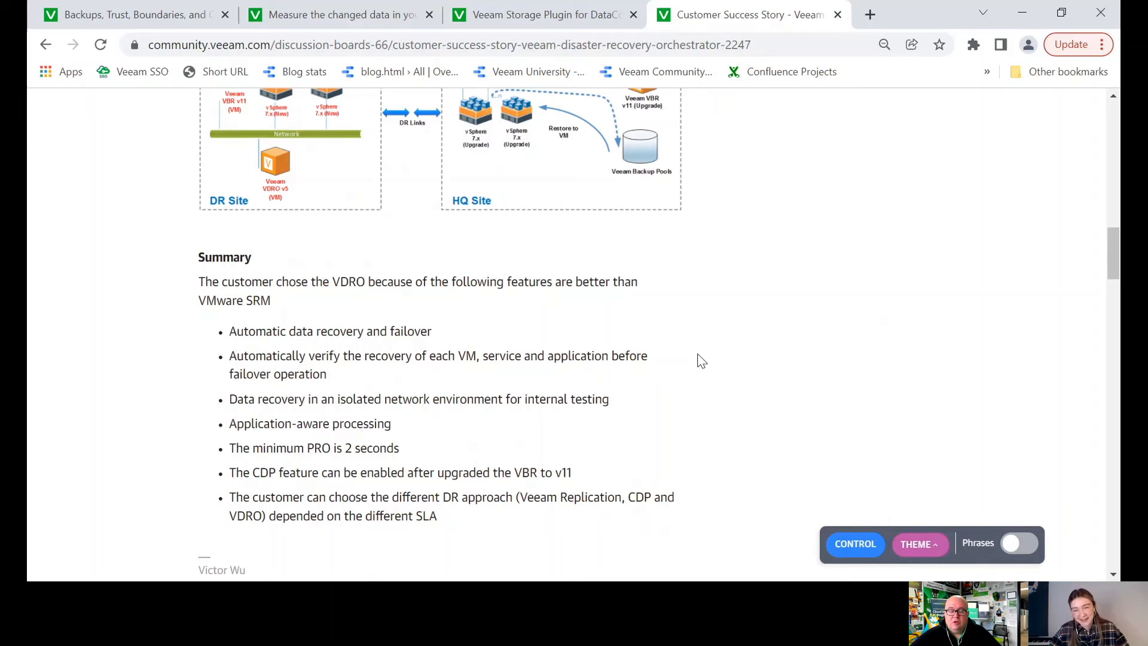
{"action": "mouse_move", "coordinate": [766, 355]}
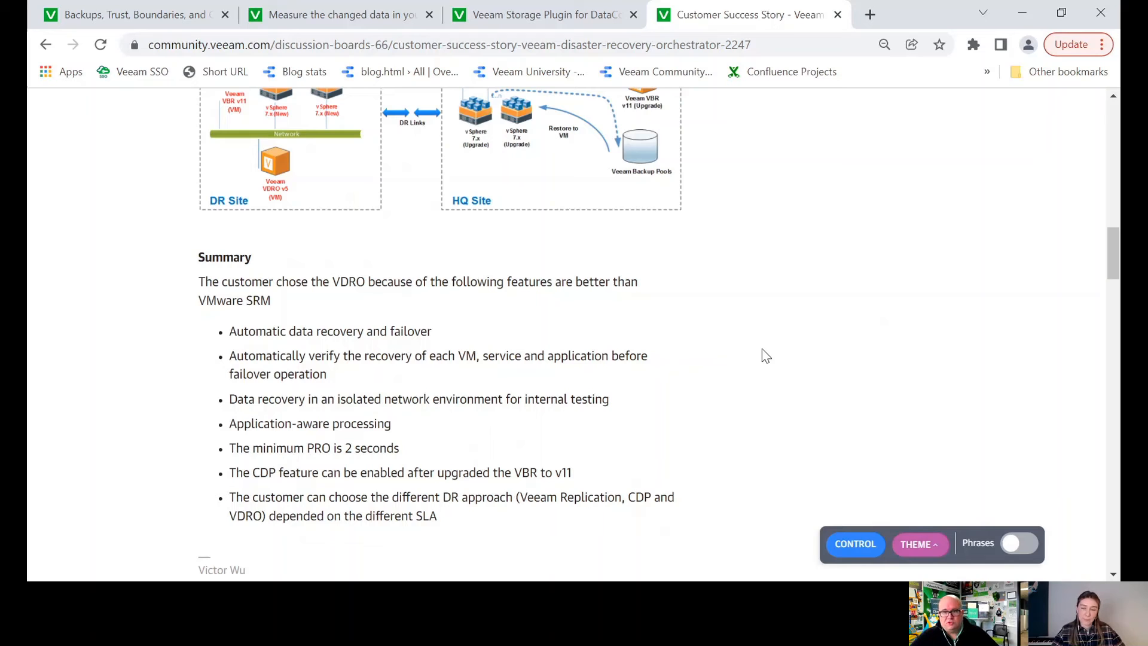
{"action": "mouse_move", "coordinate": [784, 352]}
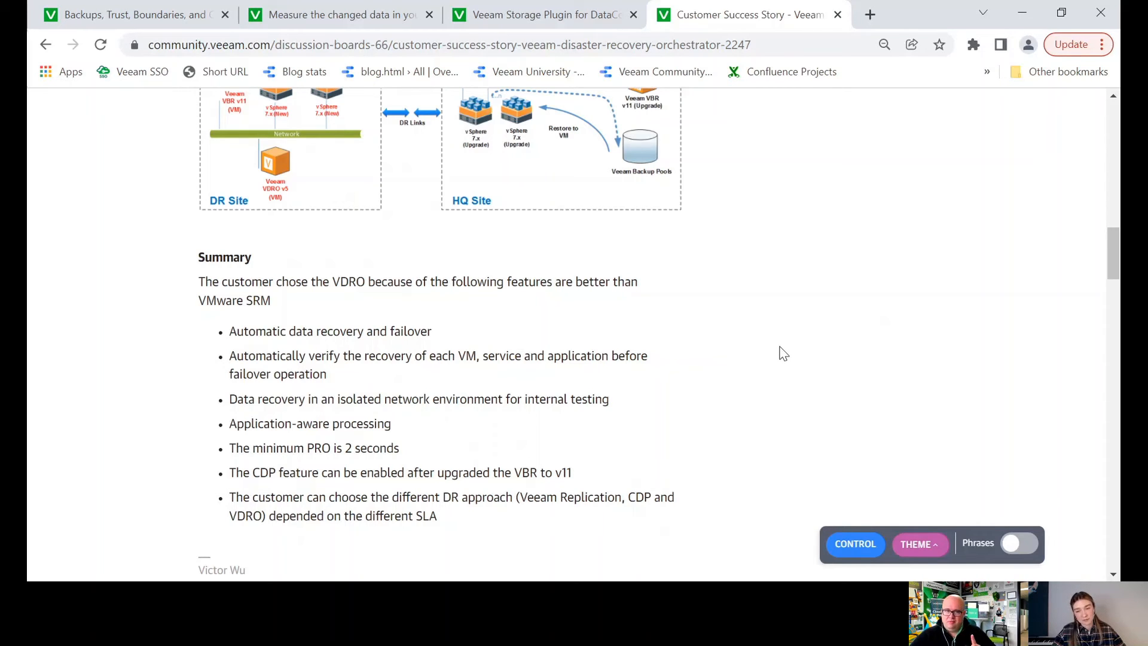
{"action": "mouse_move", "coordinate": [730, 327]}
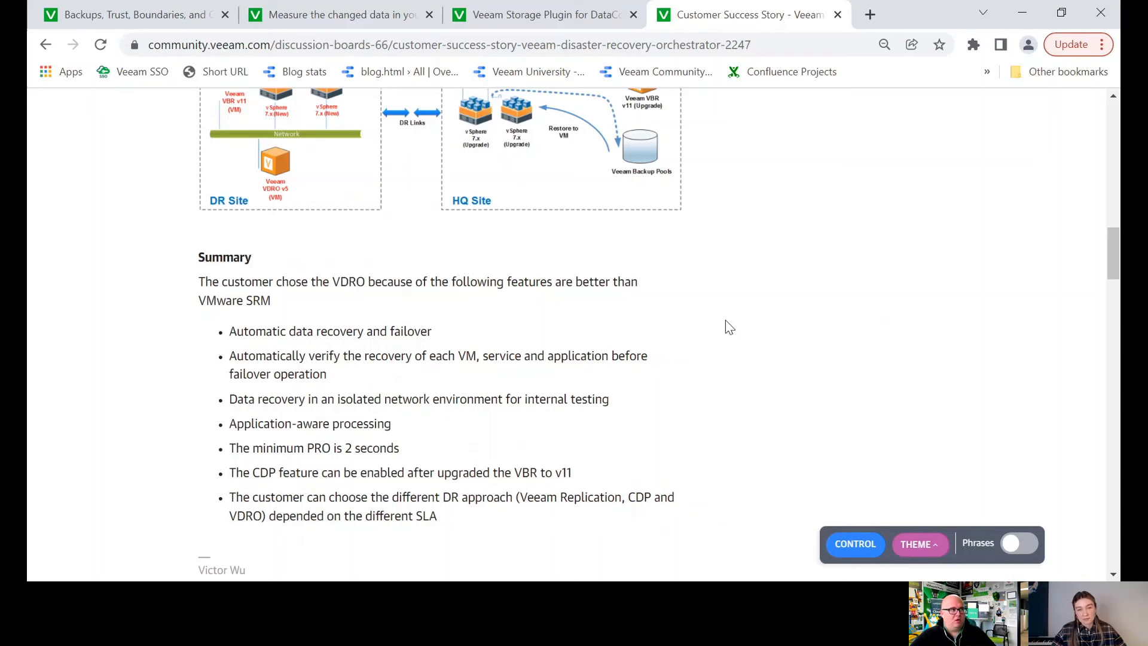
{"action": "mouse_move", "coordinate": [798, 307]}
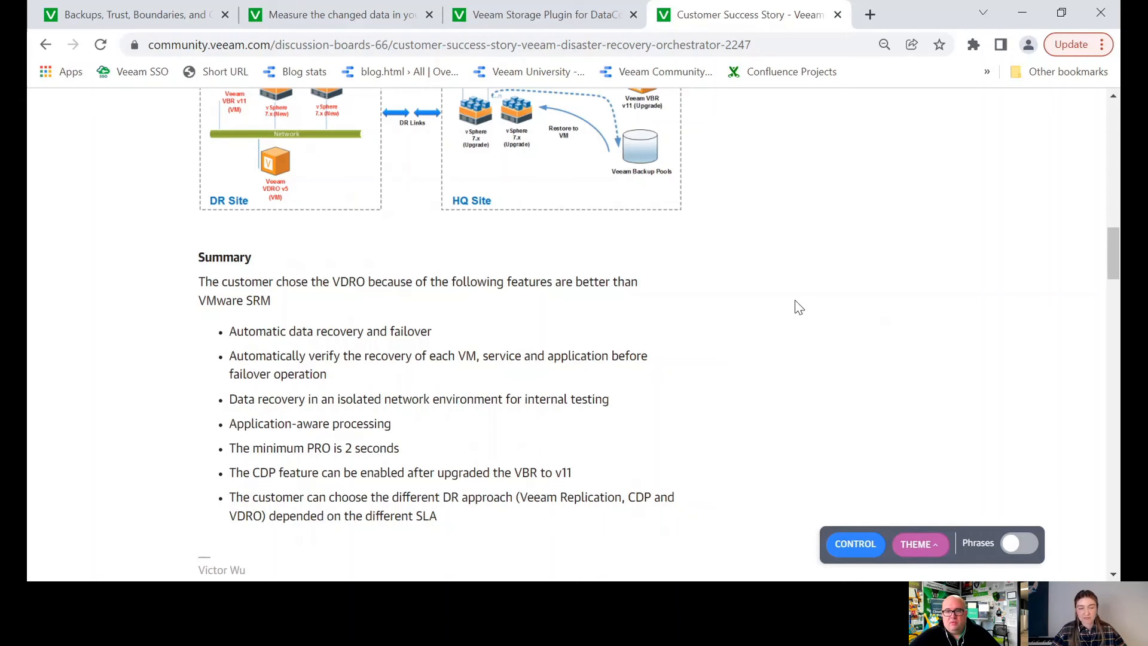
Scroll through all ten comments, including the author's SRM versus VDRO reply
{"action": "scroll", "scroll_direction": "down", "scroll_amount": 3}
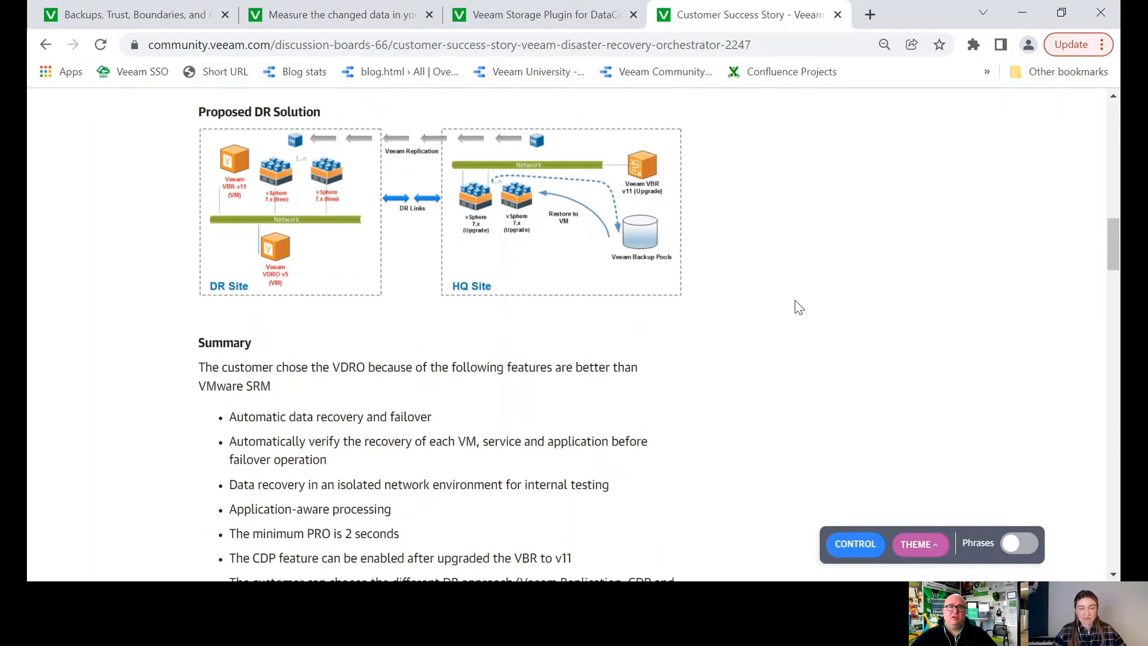
{"action": "scroll", "scroll_direction": "down", "scroll_amount": 3}
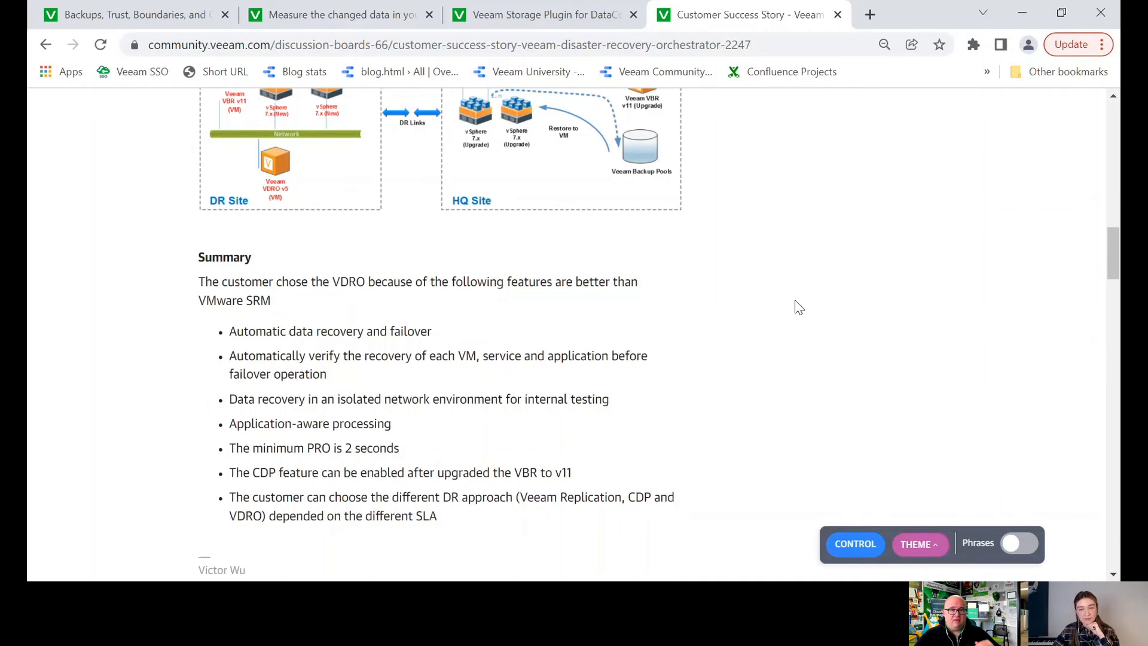
{"action": "scroll", "scroll_direction": "down", "scroll_amount": 3}
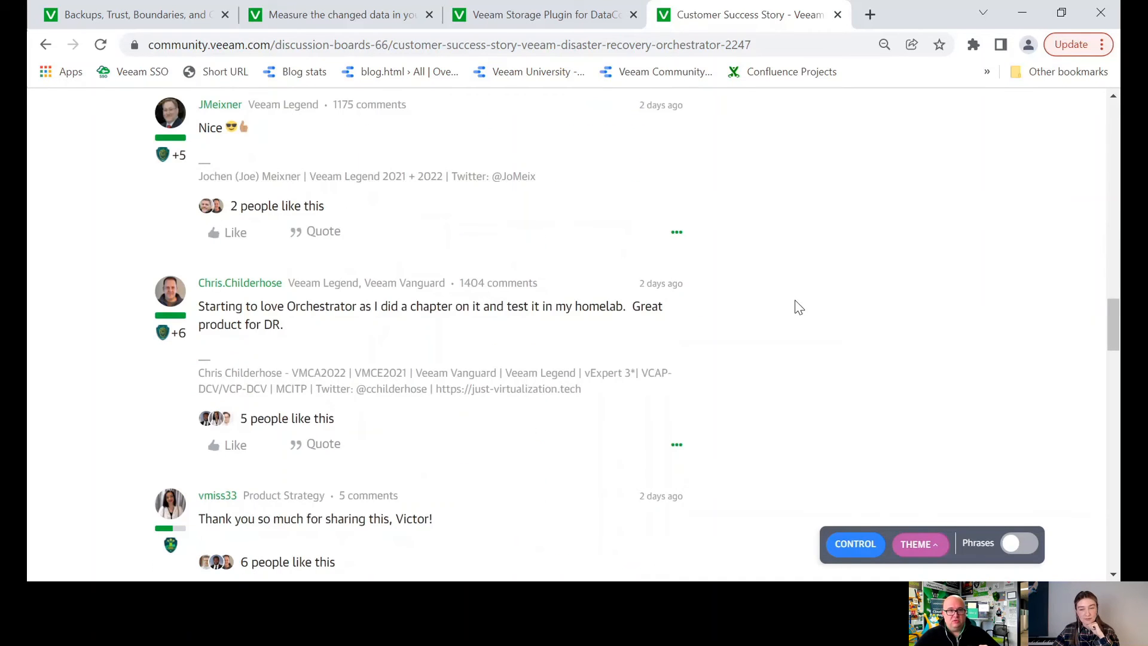
{"action": "scroll", "scroll_direction": "down", "scroll_amount": 3}
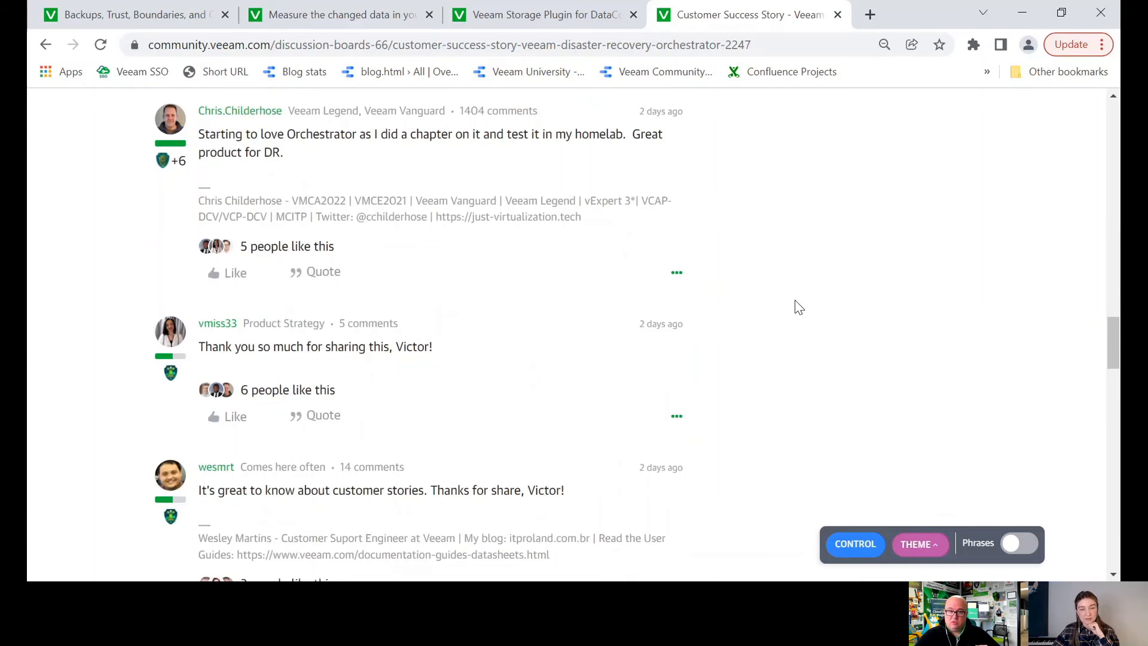
{"action": "scroll", "scroll_direction": "down", "scroll_amount": 3}
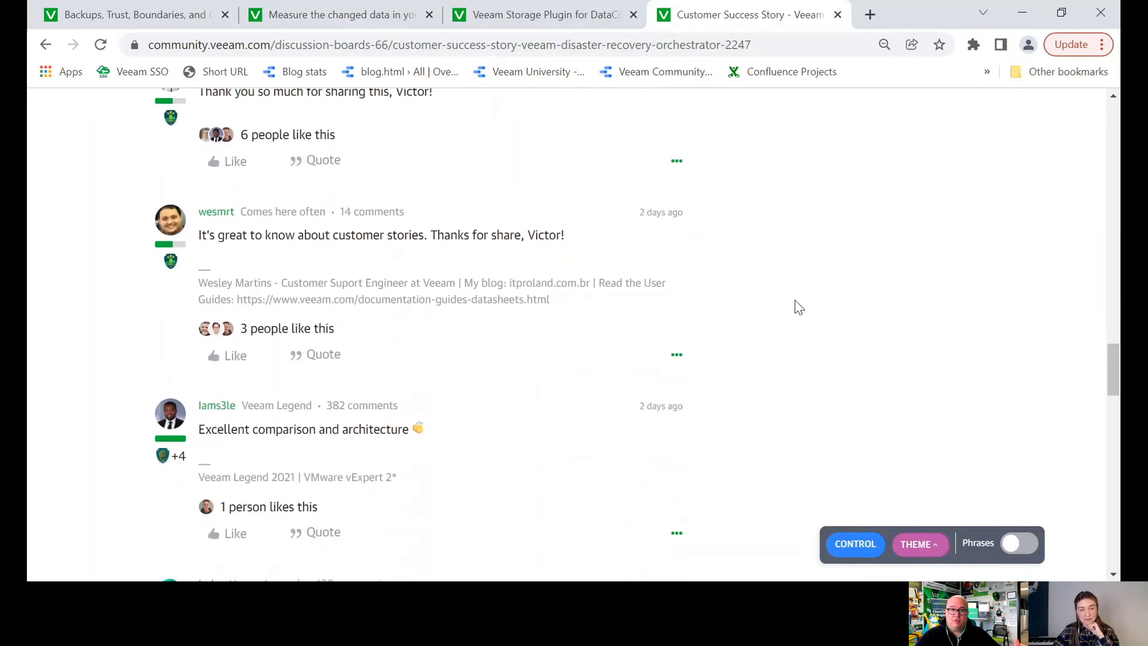
{"action": "scroll", "scroll_direction": "down", "scroll_amount": 3}
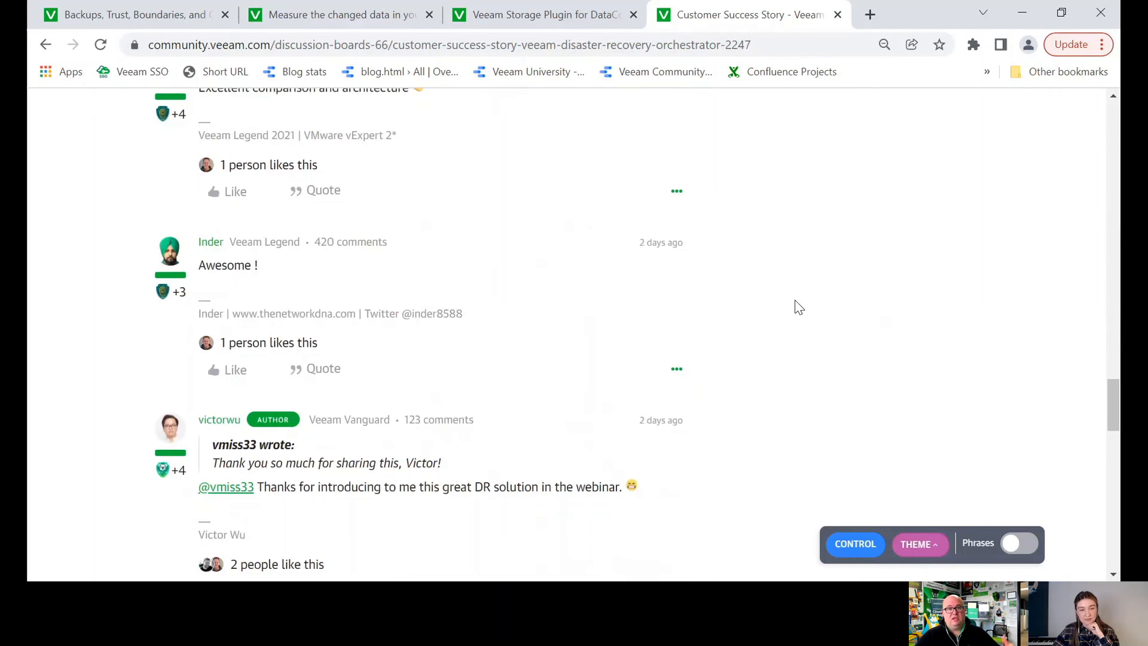
{"action": "scroll", "scroll_direction": "down", "scroll_amount": 3}
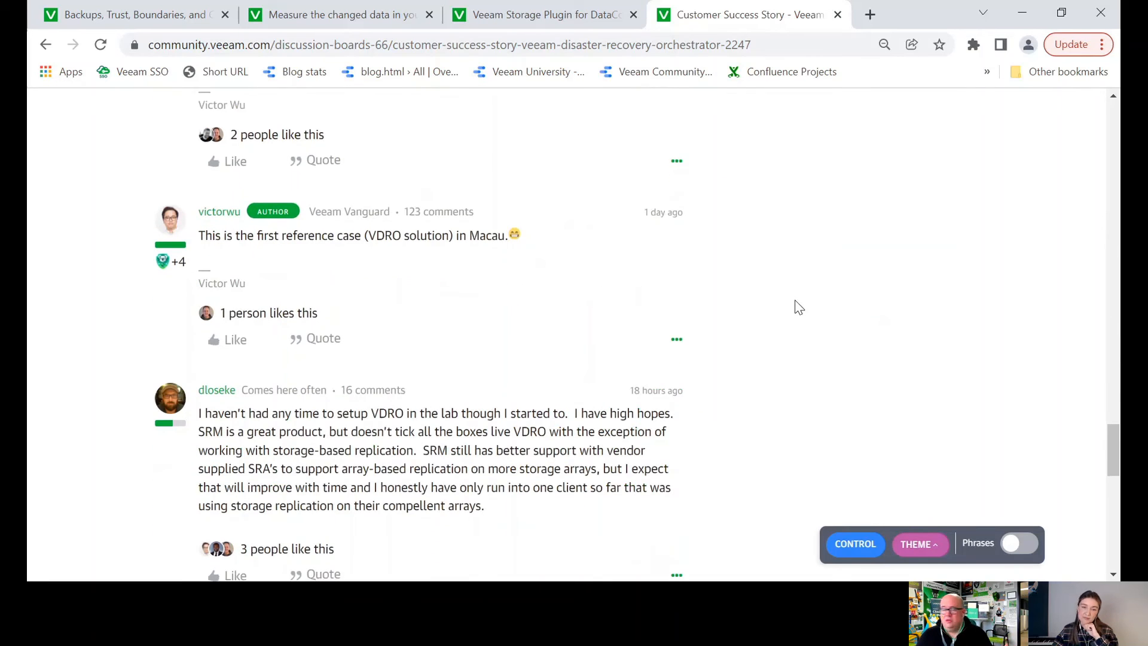
{"action": "scroll", "scroll_direction": "down", "scroll_amount": 3}
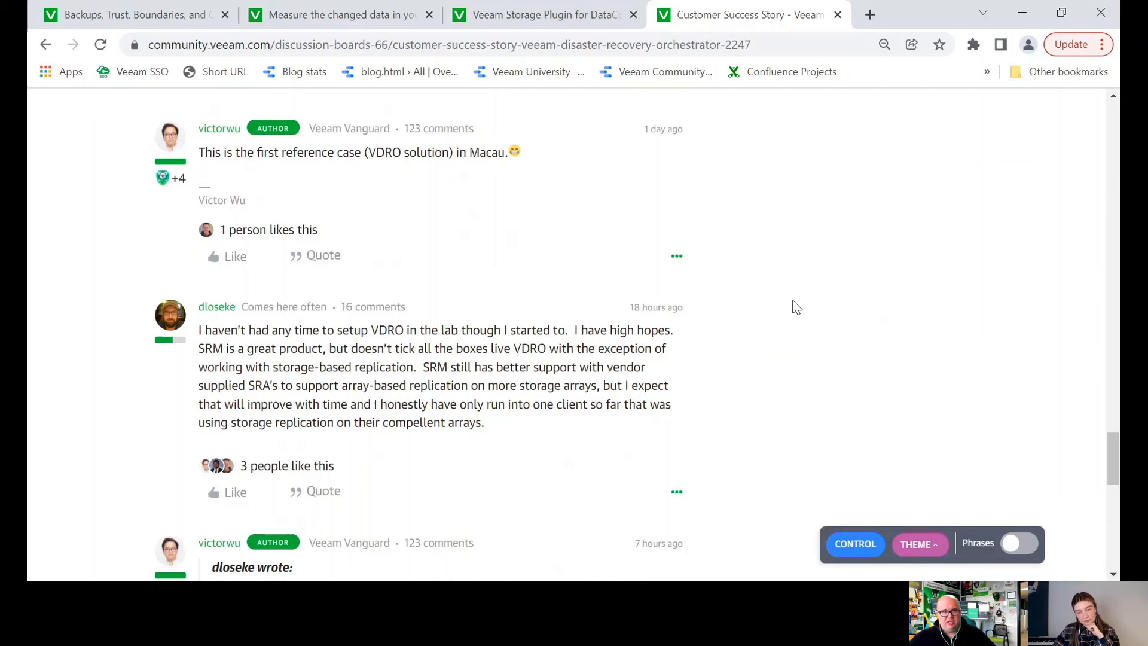
{"action": "scroll", "scroll_direction": "down", "scroll_amount": 3}
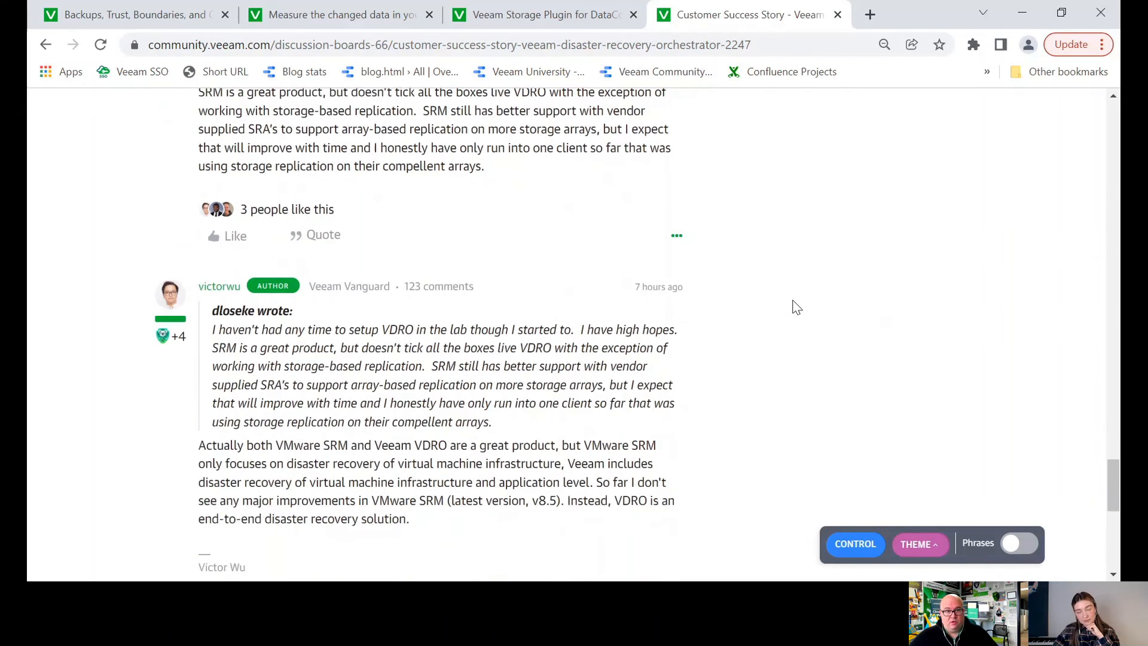
{"action": "scroll", "scroll_direction": "down", "scroll_amount": 3}
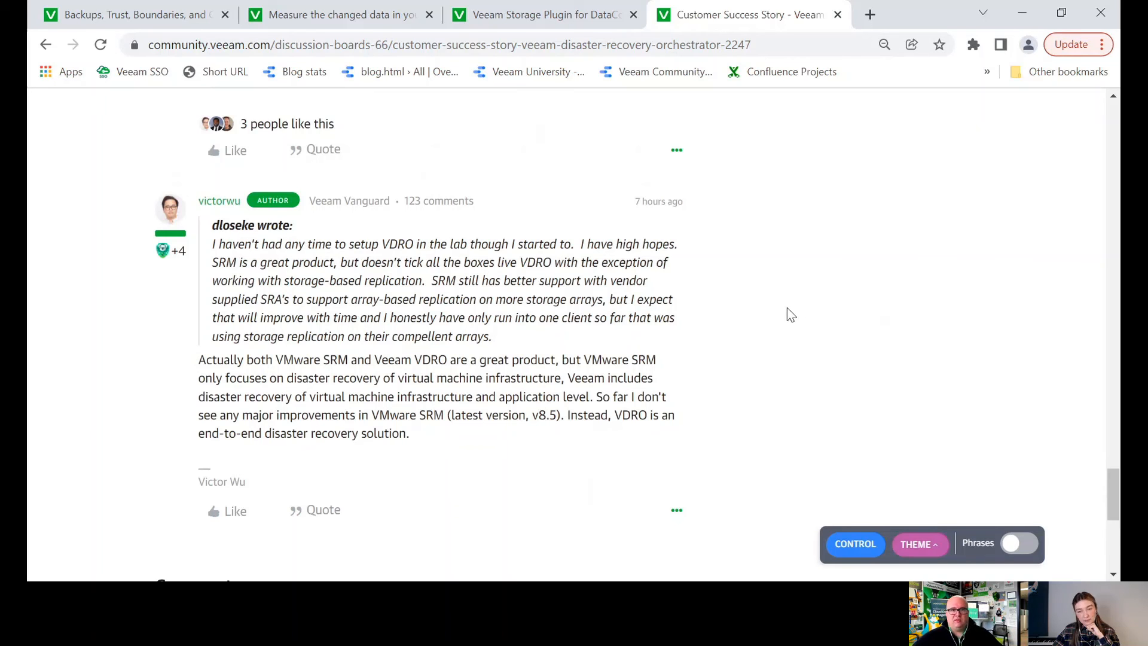
{"action": "mouse_move", "coordinate": [782, 289]}
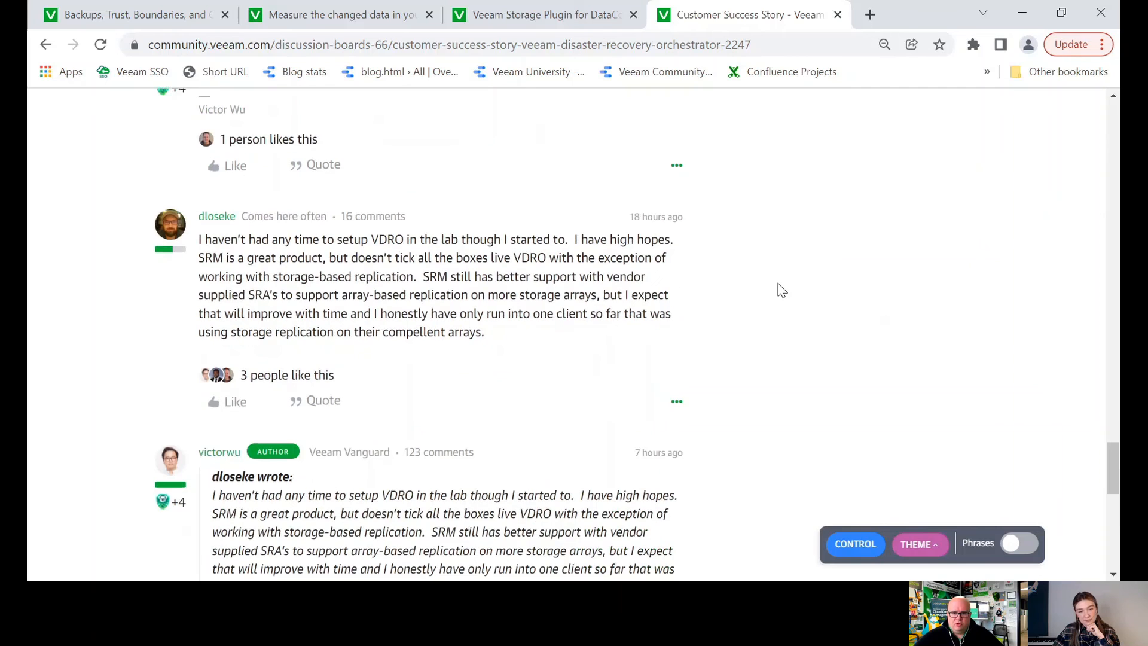
{"action": "scroll", "scroll_direction": "down", "scroll_amount": 3}
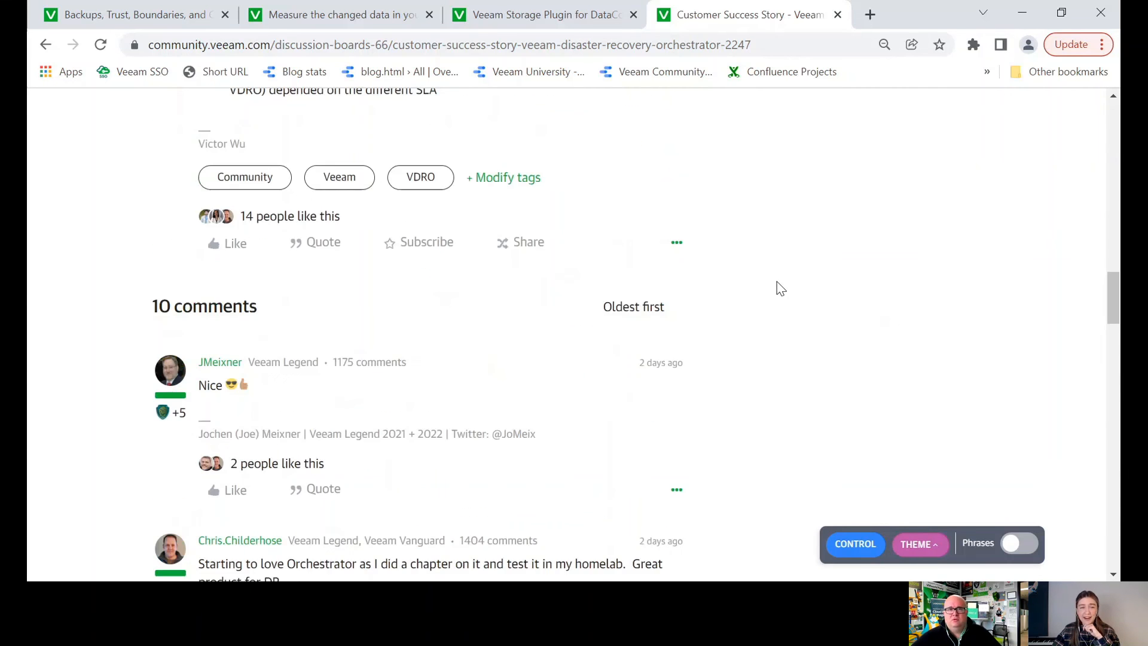